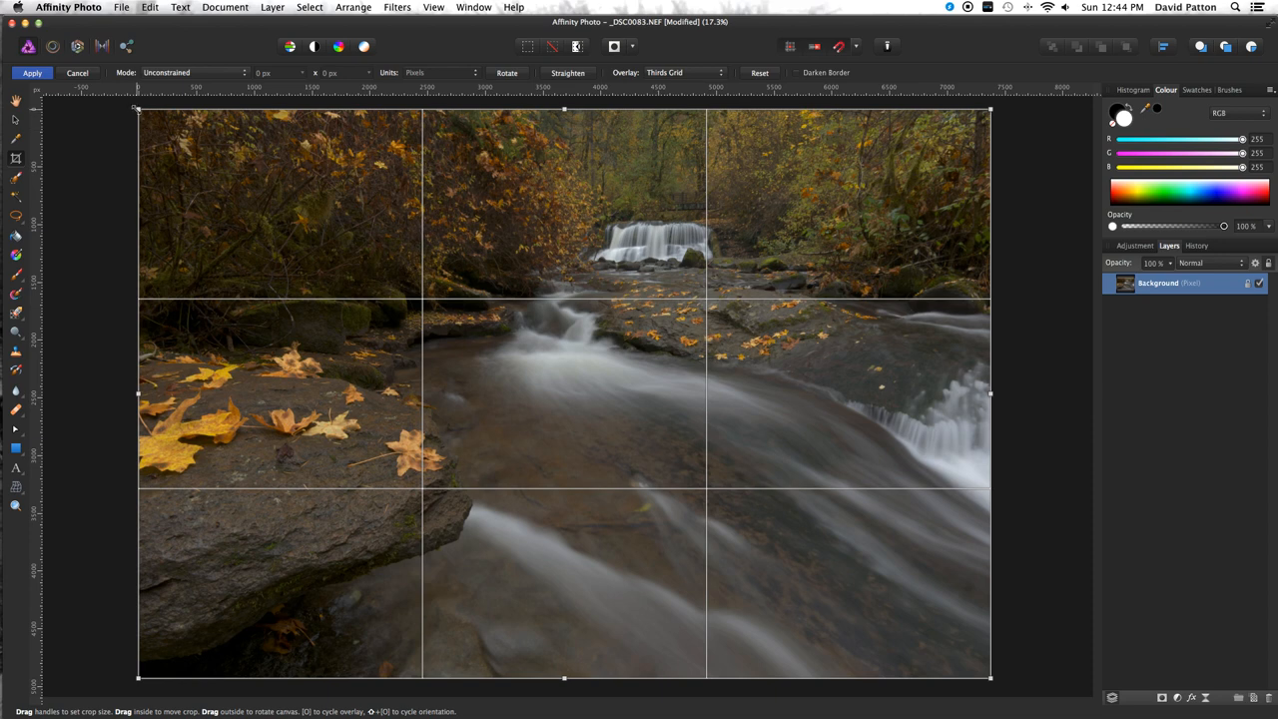
Pull the crop's top-left corner and right edge slightly inward on the waterfall photo
{"action": "left_click_drag", "start_coordinate": [138, 110], "coordinate": [163, 118]}
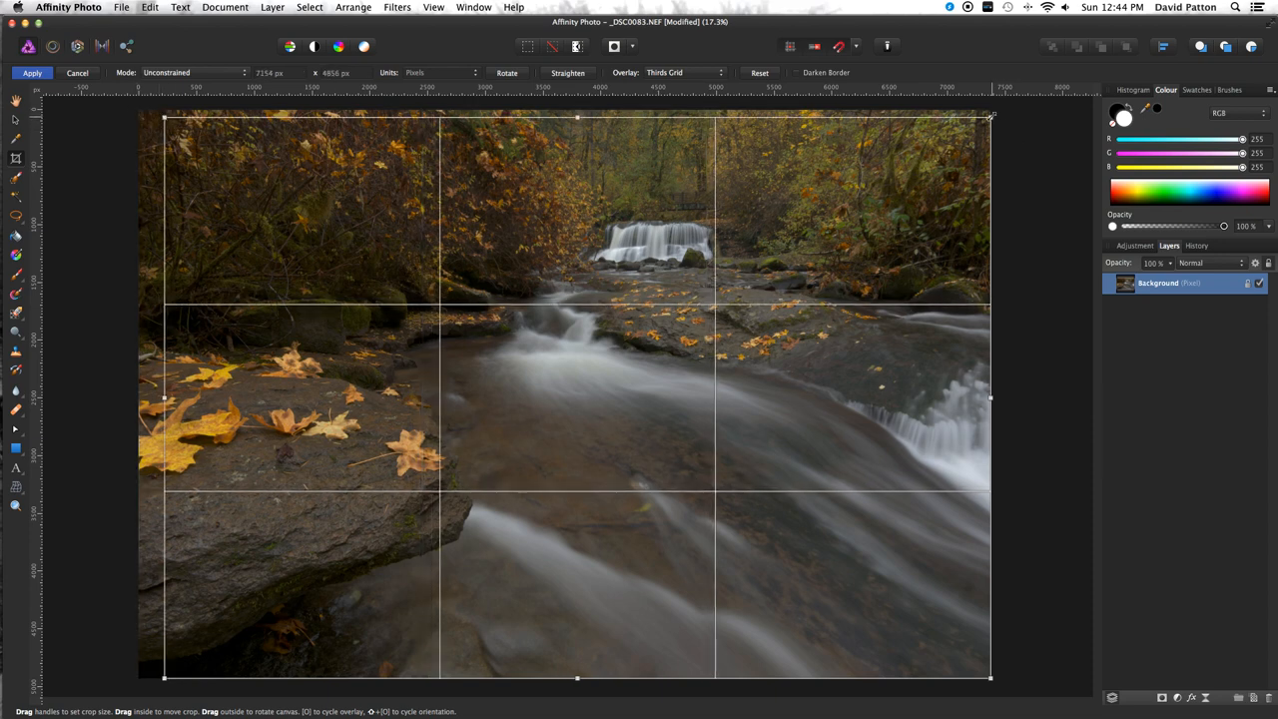
{"action": "left_click_drag", "start_coordinate": [990, 397], "coordinate": [977, 401]}
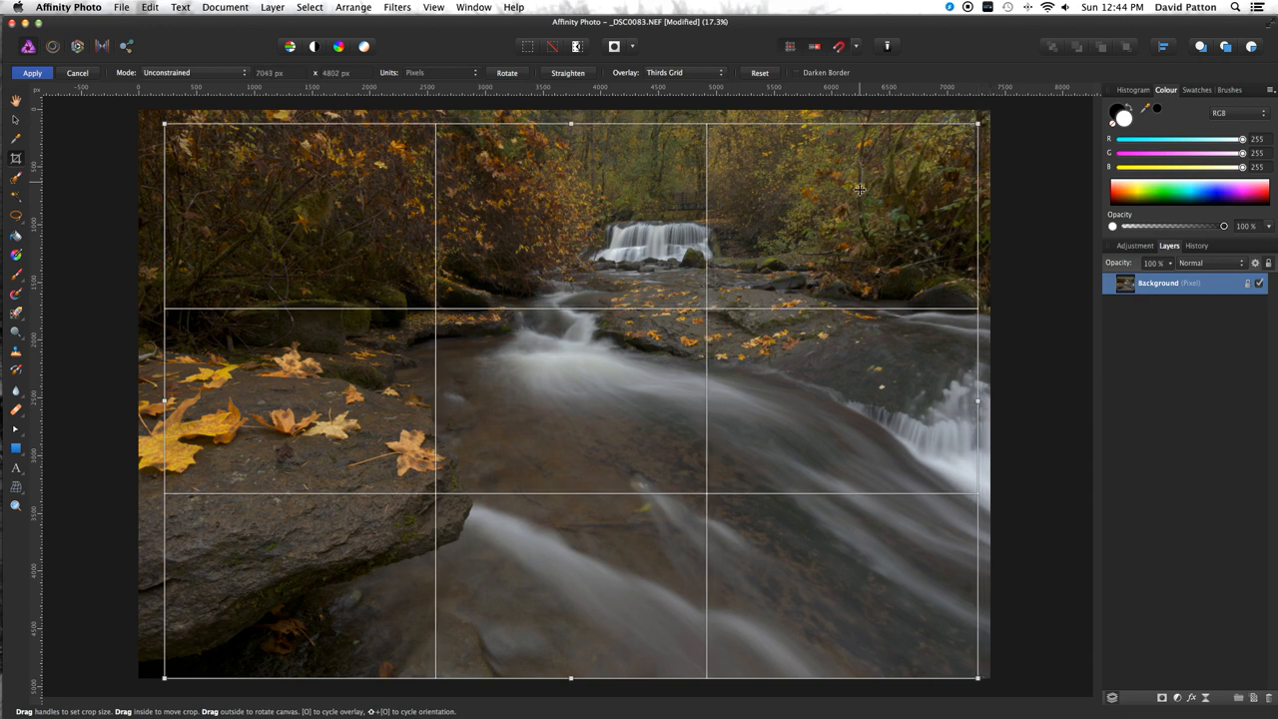
{"action": "mouse_move", "coordinate": [172, 127]}
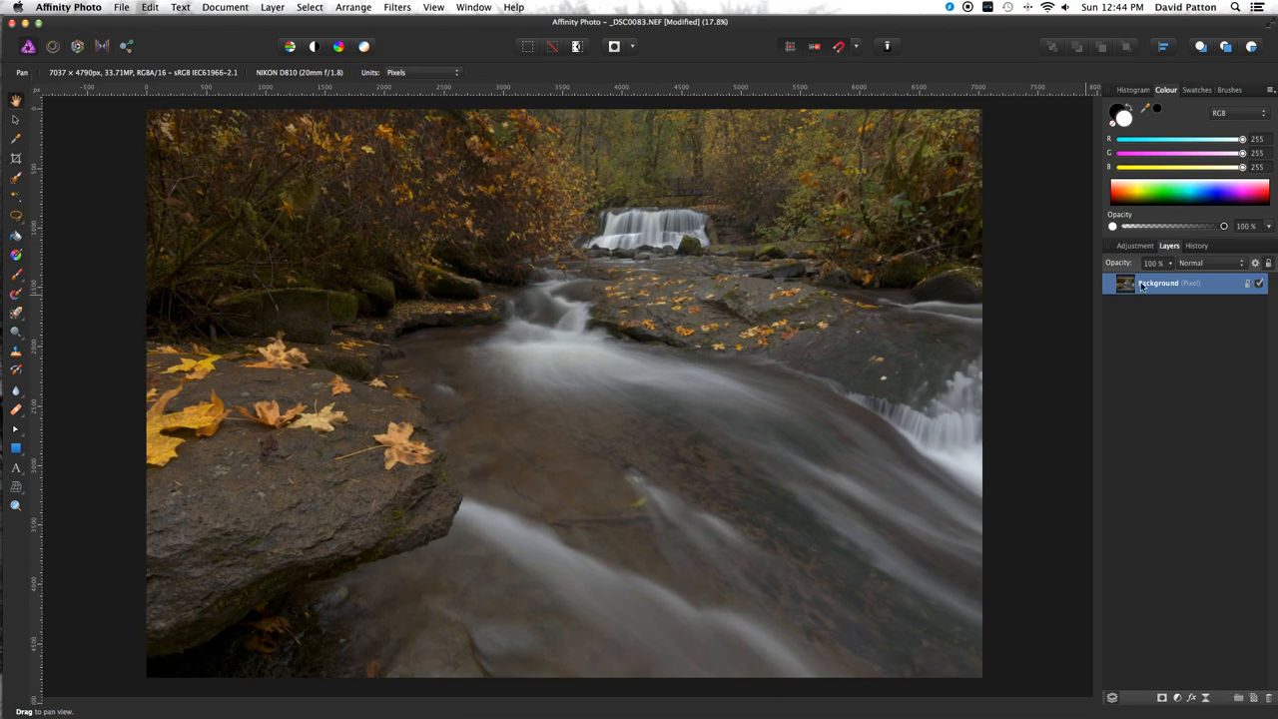
Add a Brightness/Contrast adjustment with Brightness 15% and Contrast 16%
{"action": "left_click", "coordinate": [1134, 246]}
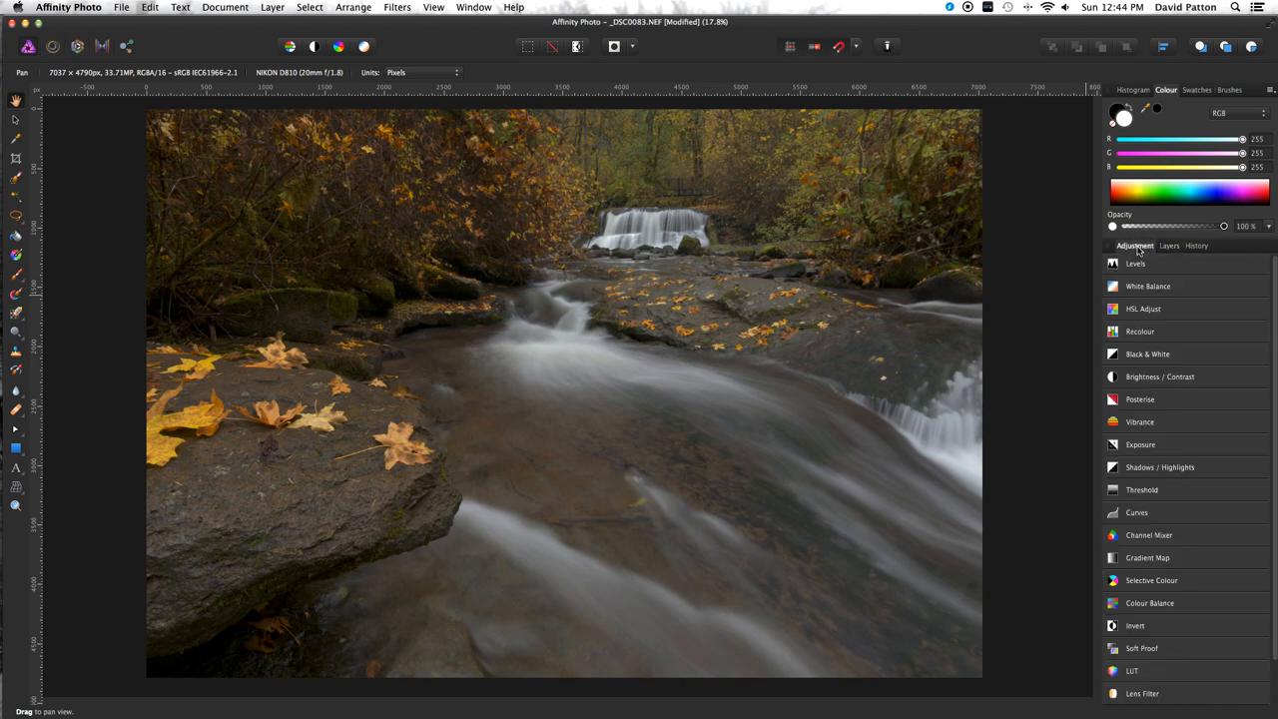
{"action": "mouse_move", "coordinate": [1142, 462]}
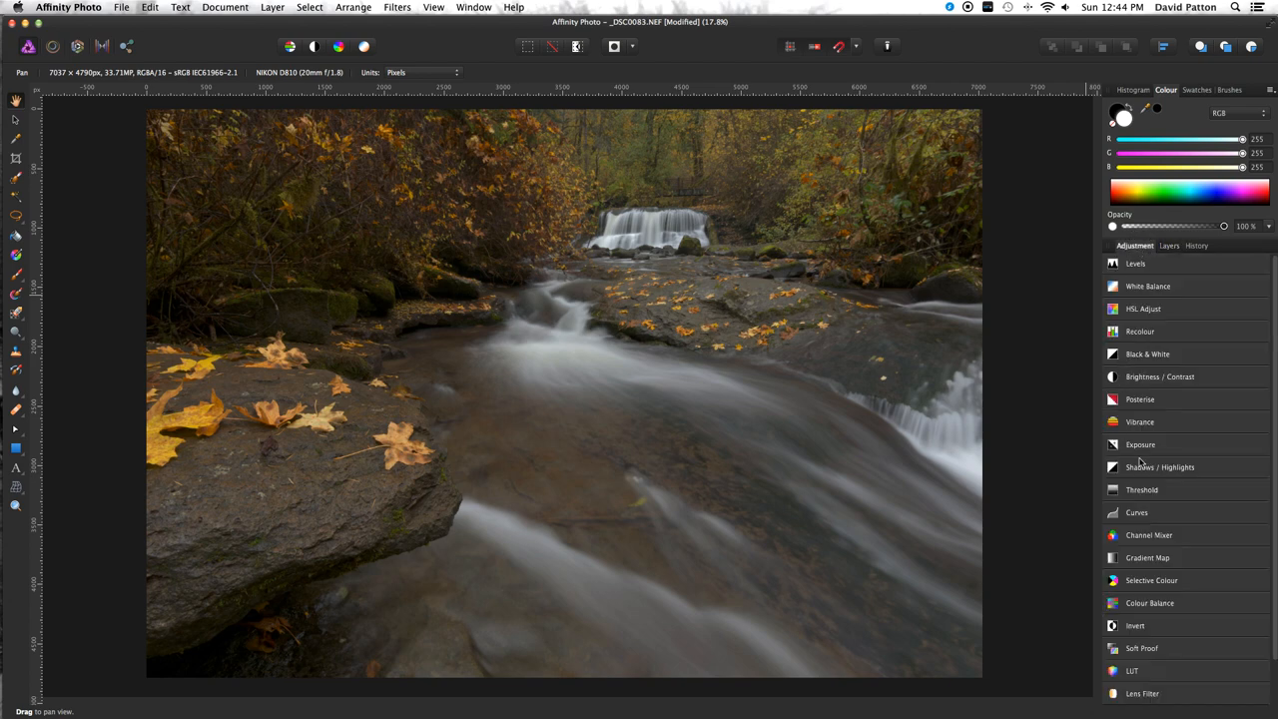
{"action": "left_click", "coordinate": [1159, 376]}
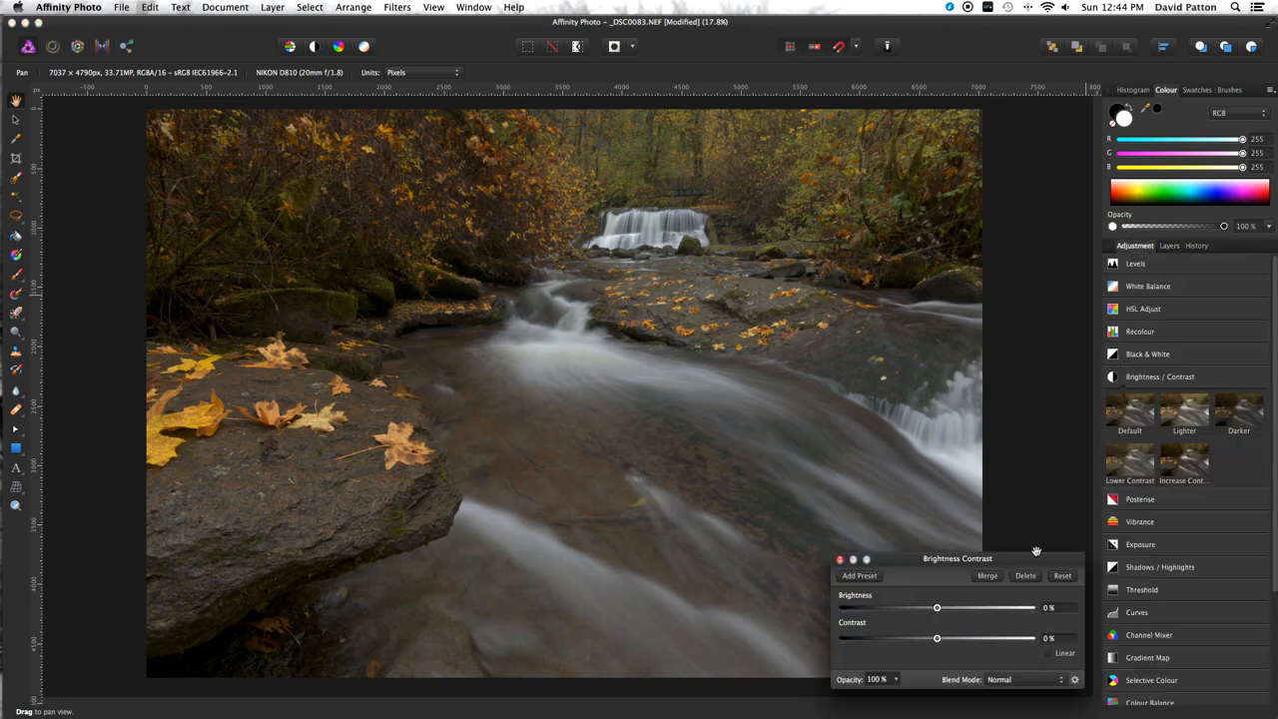
{"action": "left_click_drag", "start_coordinate": [936, 607], "coordinate": [944, 607]}
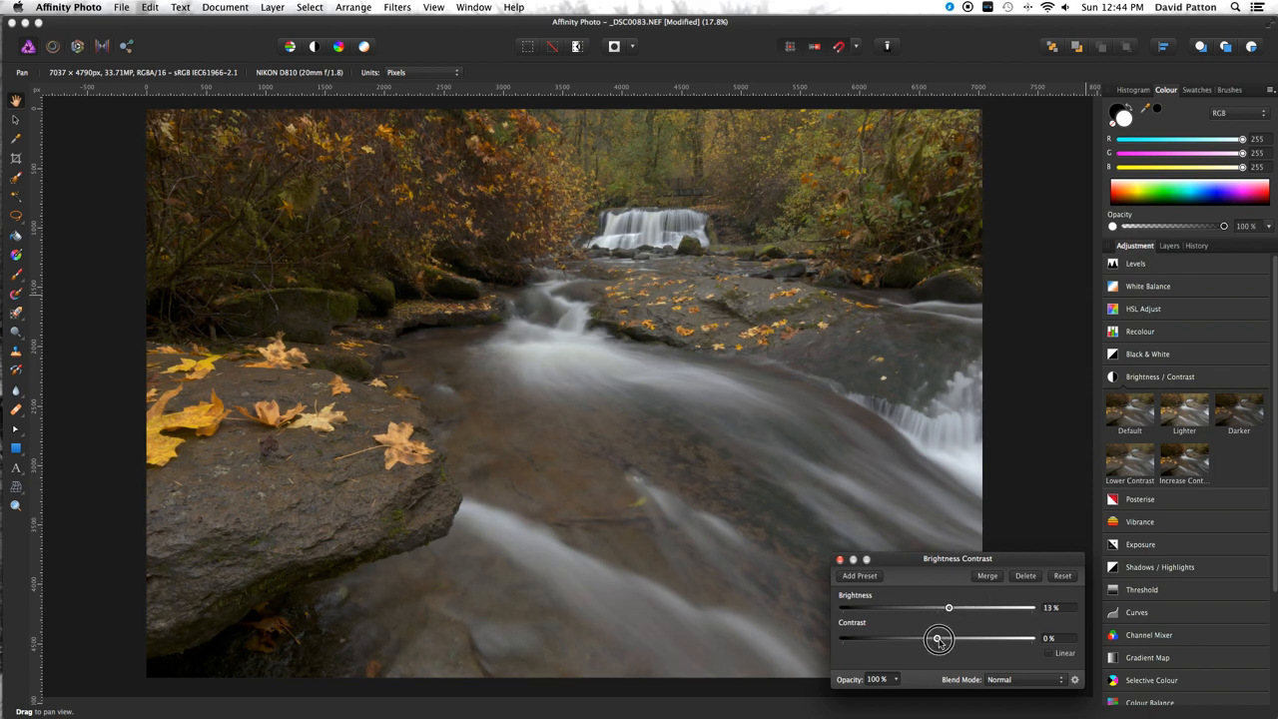
{"action": "left_click_drag", "start_coordinate": [936, 638], "coordinate": [950, 638]}
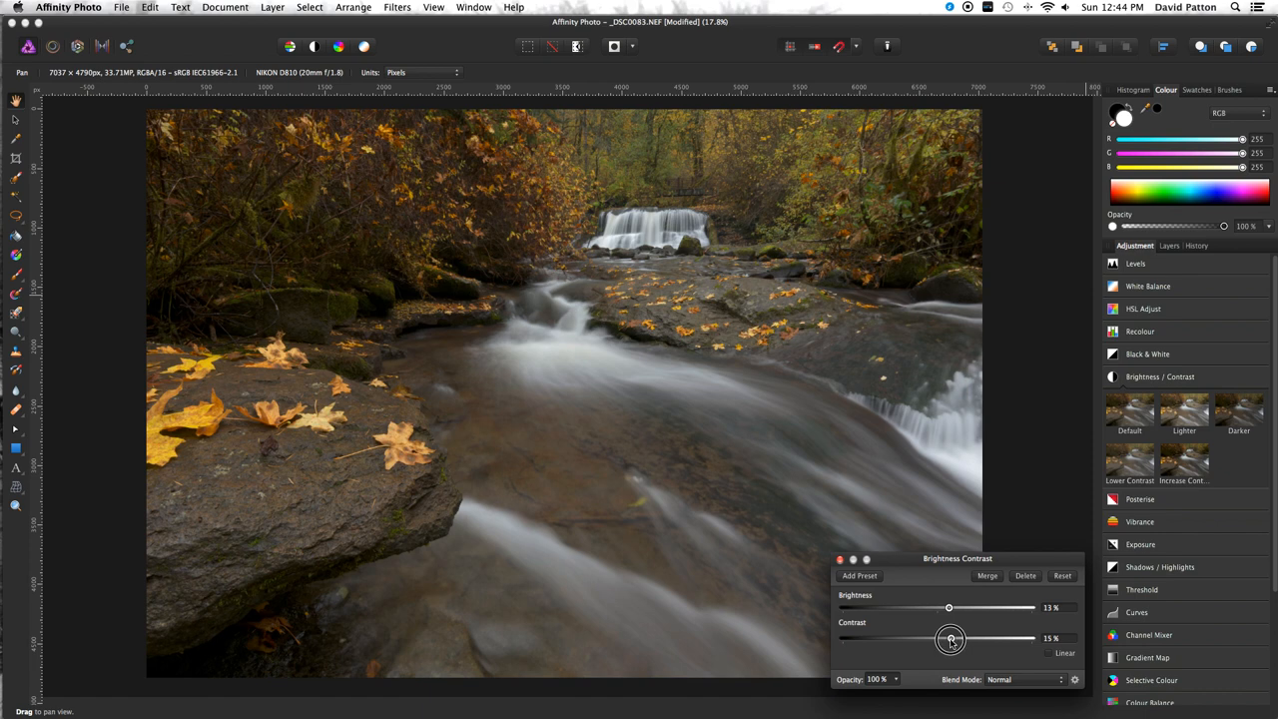
{"action": "left_click_drag", "start_coordinate": [948, 639], "coordinate": [949, 607]}
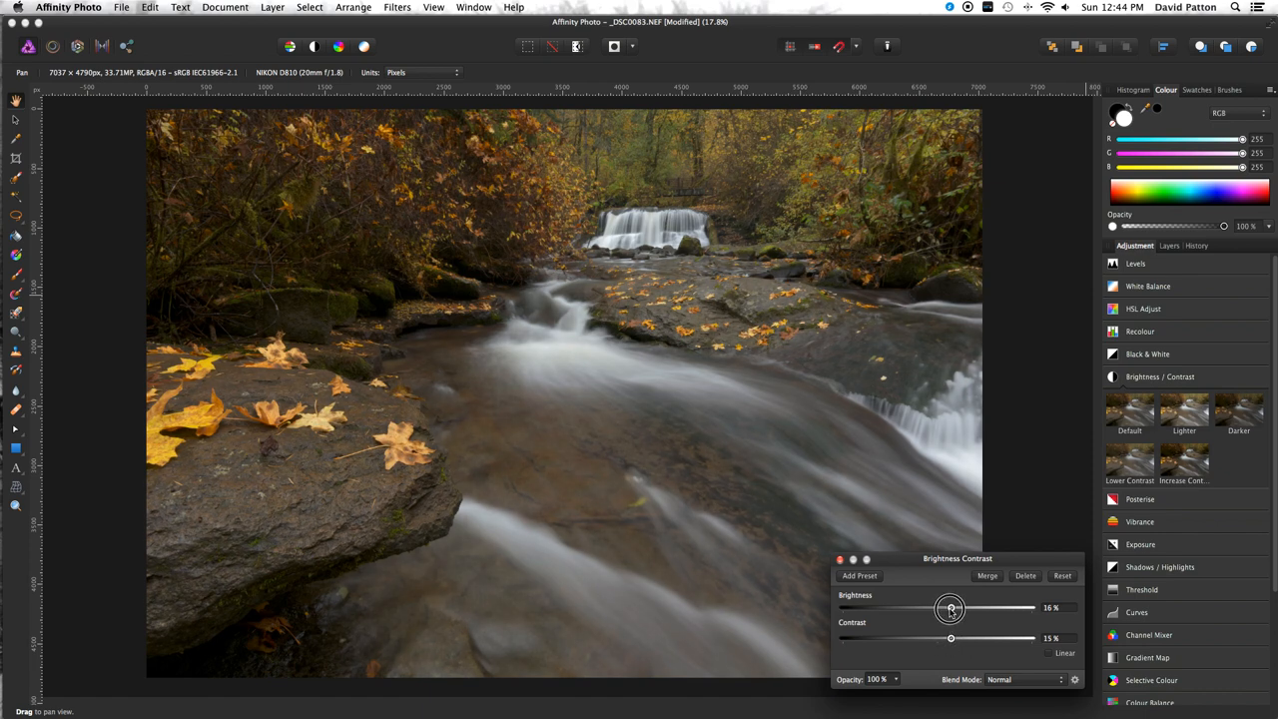
{"action": "left_click_drag", "start_coordinate": [951, 607], "coordinate": [950, 607]}
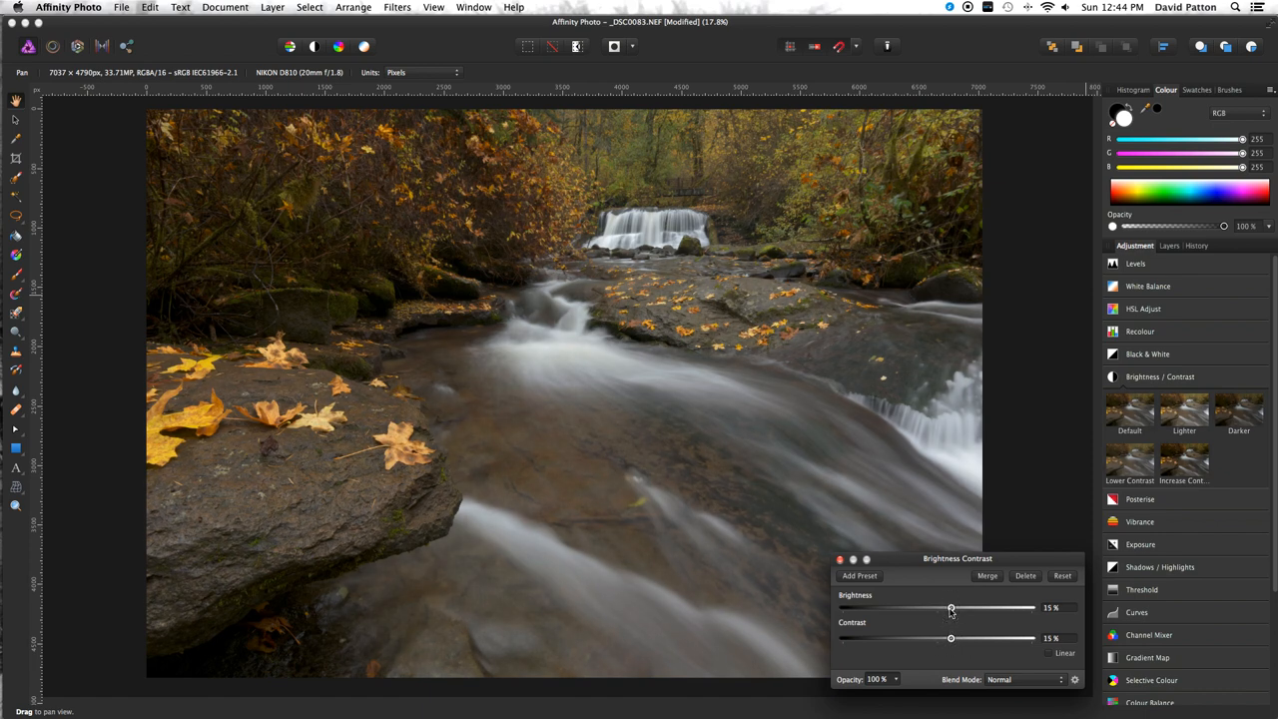
{"action": "left_click_drag", "start_coordinate": [951, 638], "coordinate": [954, 638]}
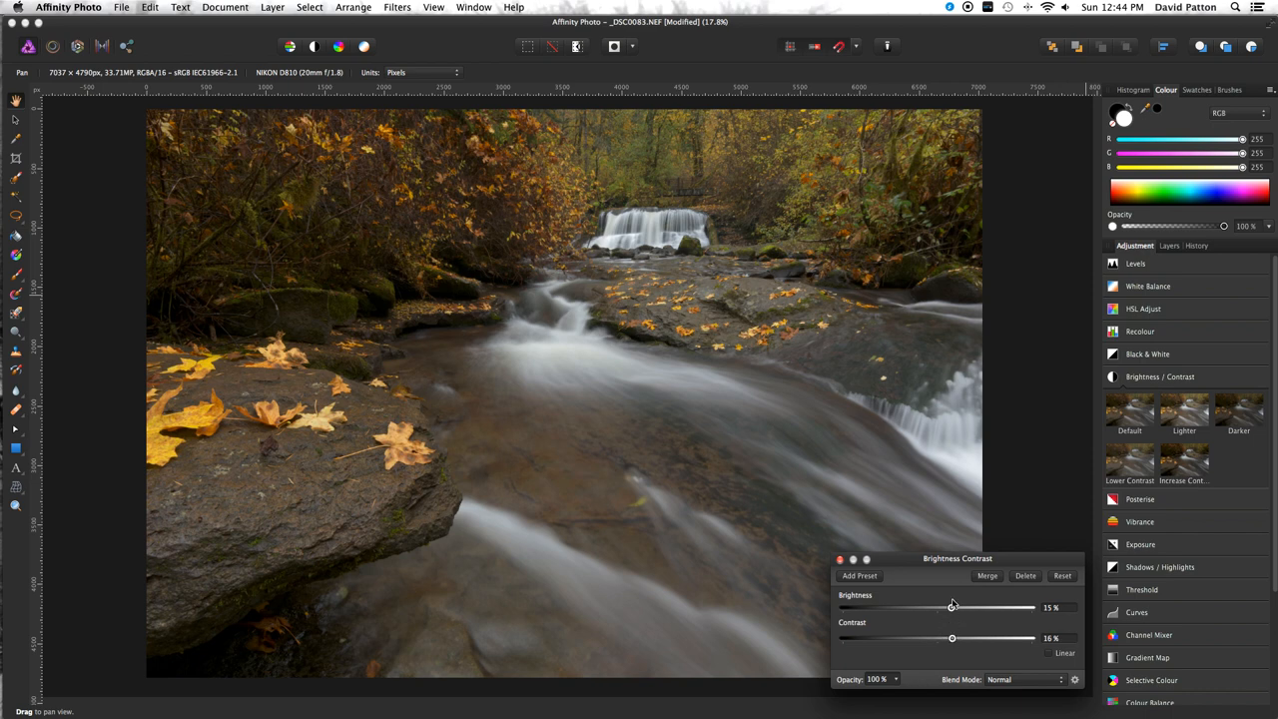
{"action": "left_click", "coordinate": [838, 558]}
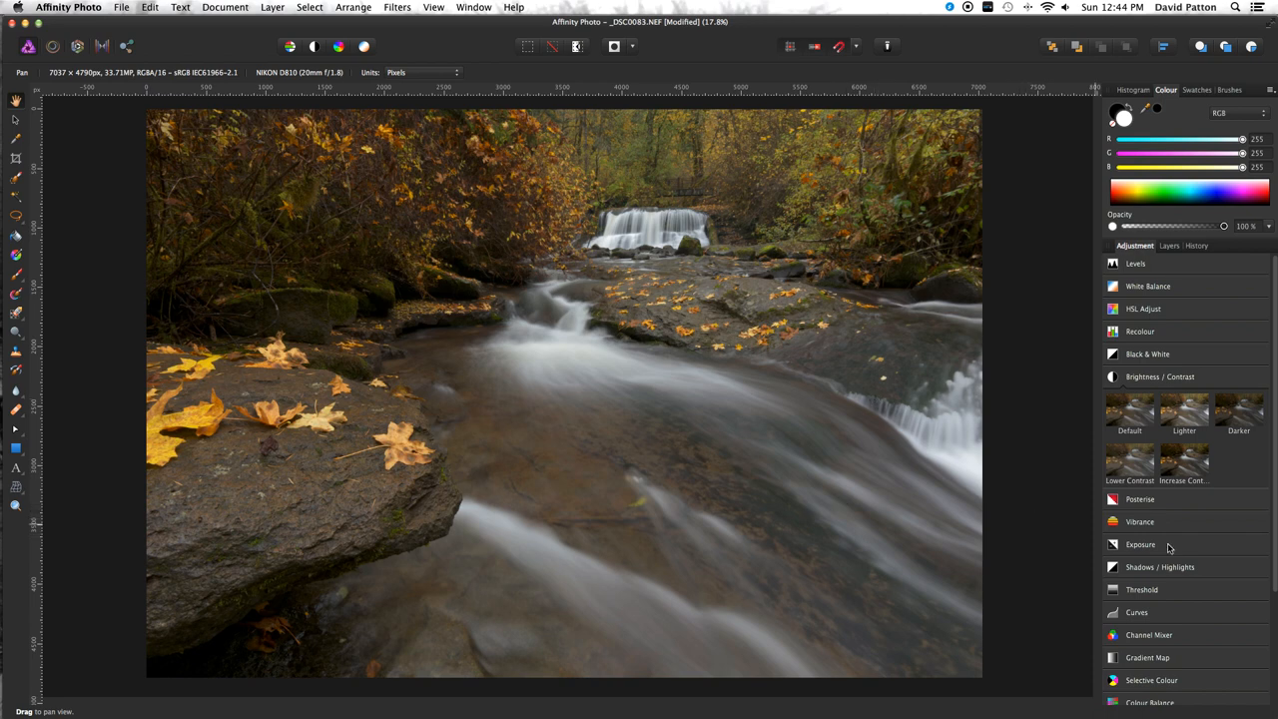
{"action": "mouse_move", "coordinate": [1141, 257]}
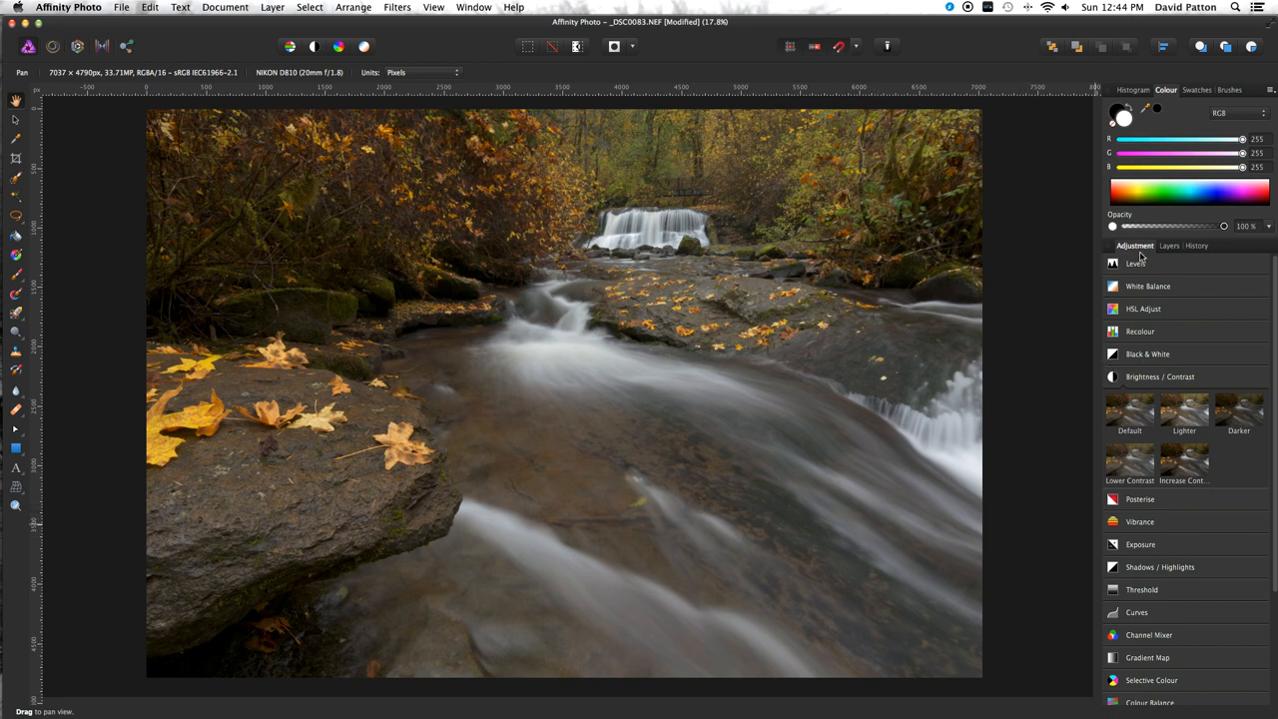
Add a Levels adjustment with black level about 1% and white level pulled in slightly
{"action": "left_click", "coordinate": [1135, 263]}
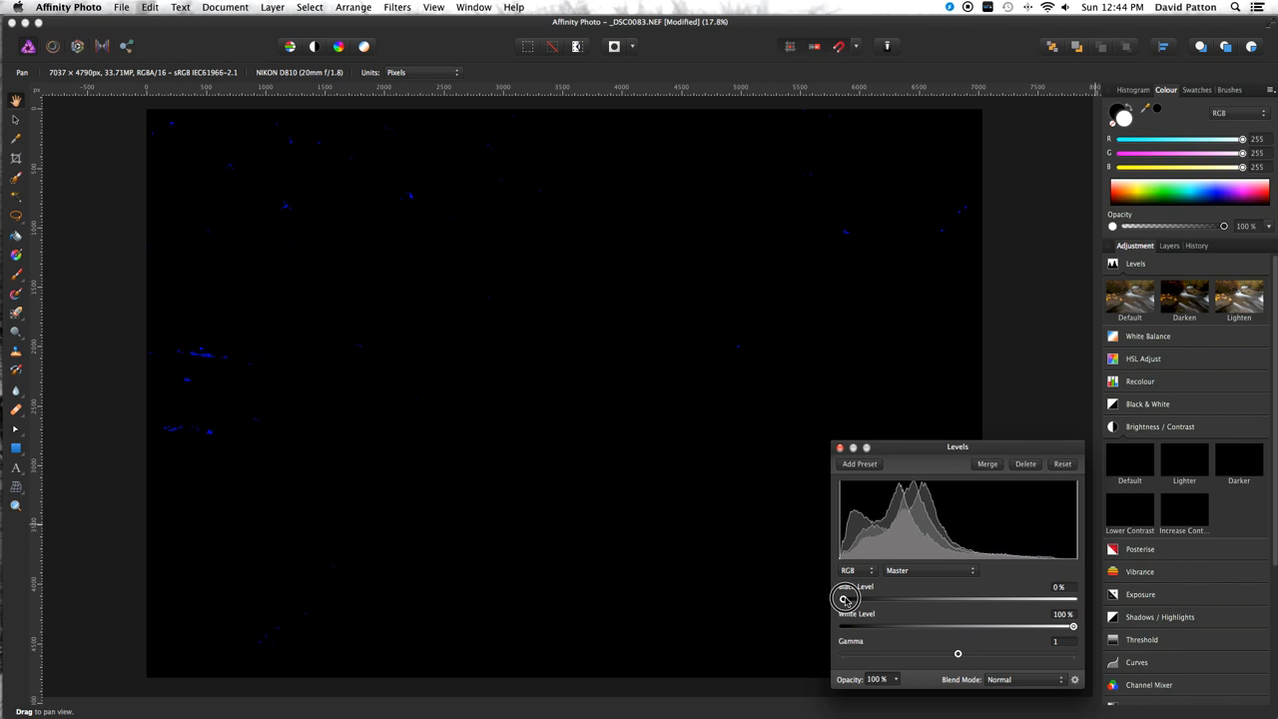
{"action": "left_click_drag", "start_coordinate": [842, 598], "coordinate": [847, 598]}
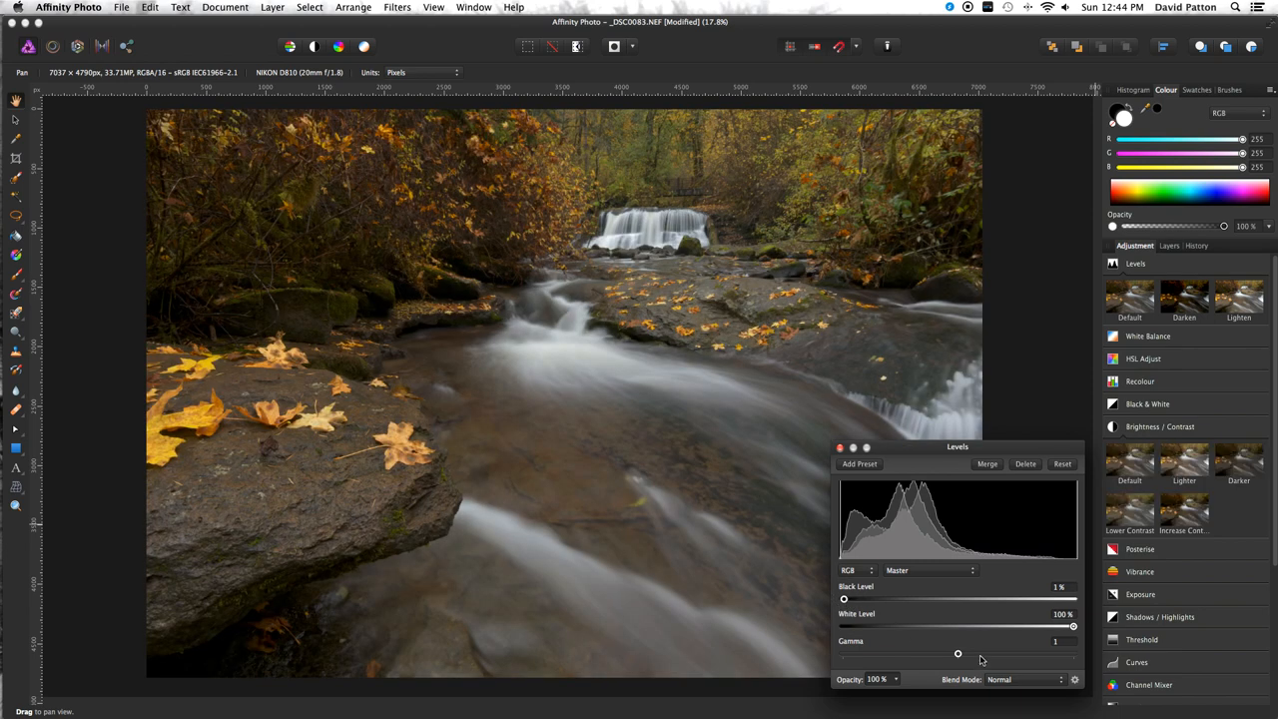
{"action": "left_click_drag", "start_coordinate": [1073, 625], "coordinate": [1068, 626]}
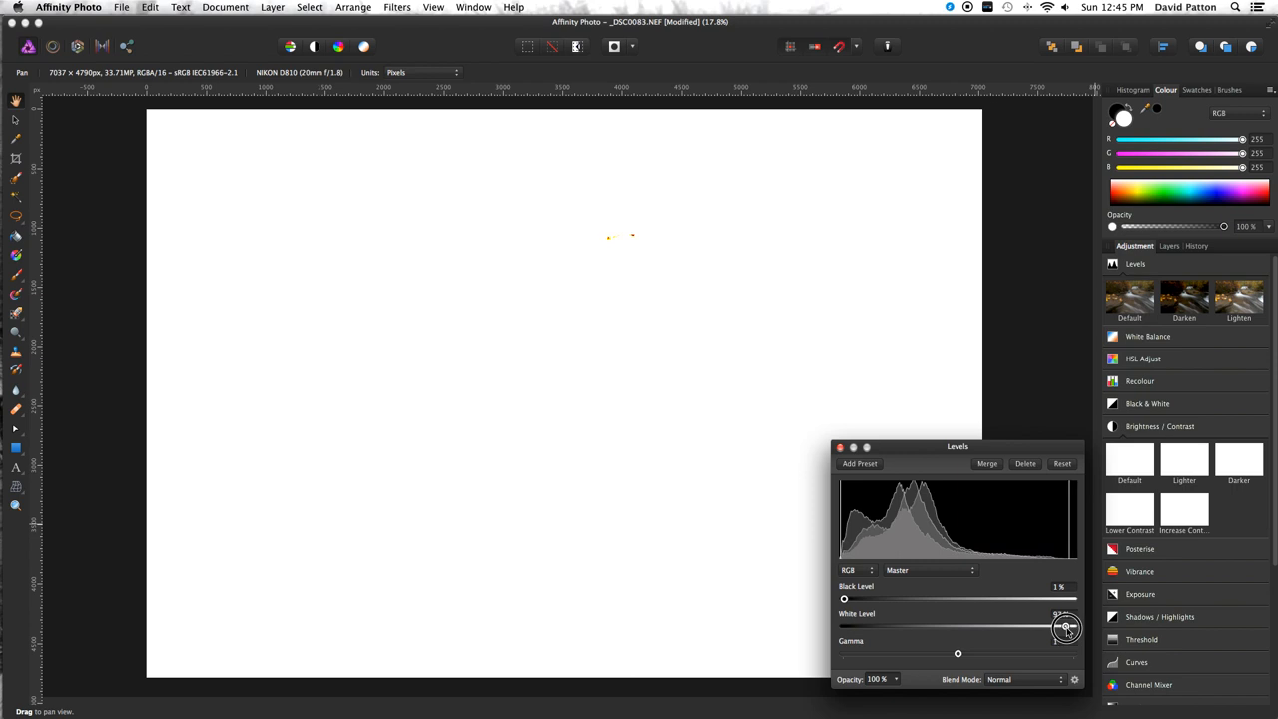
{"action": "left_click_drag", "start_coordinate": [1068, 627], "coordinate": [1060, 627]}
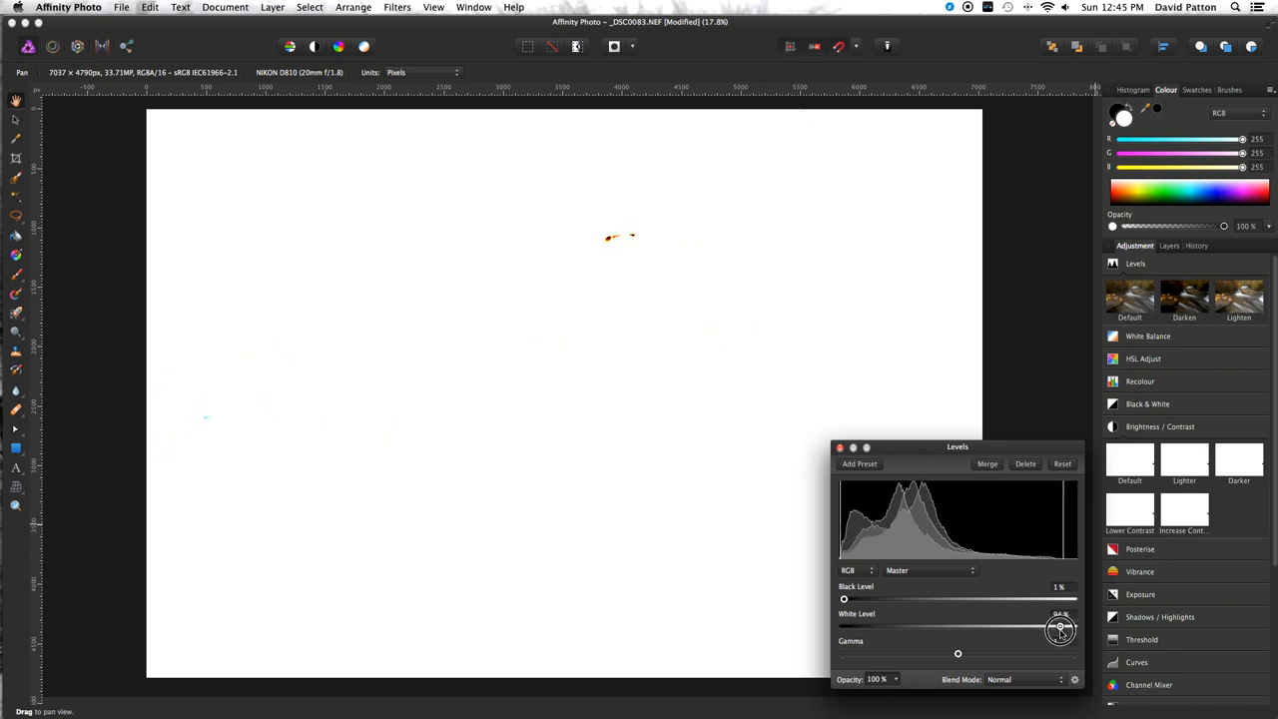
{"action": "left_click_drag", "start_coordinate": [1060, 628], "coordinate": [1066, 629]}
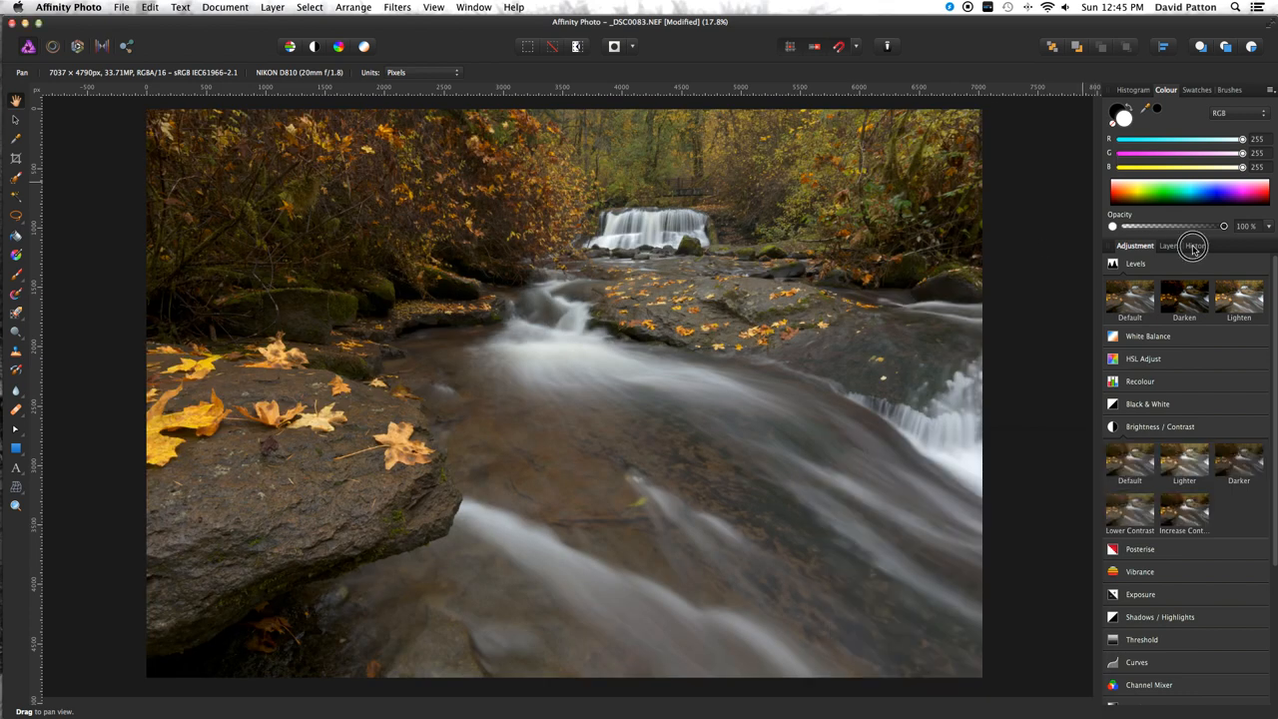
{"action": "left_click", "coordinate": [1194, 245]}
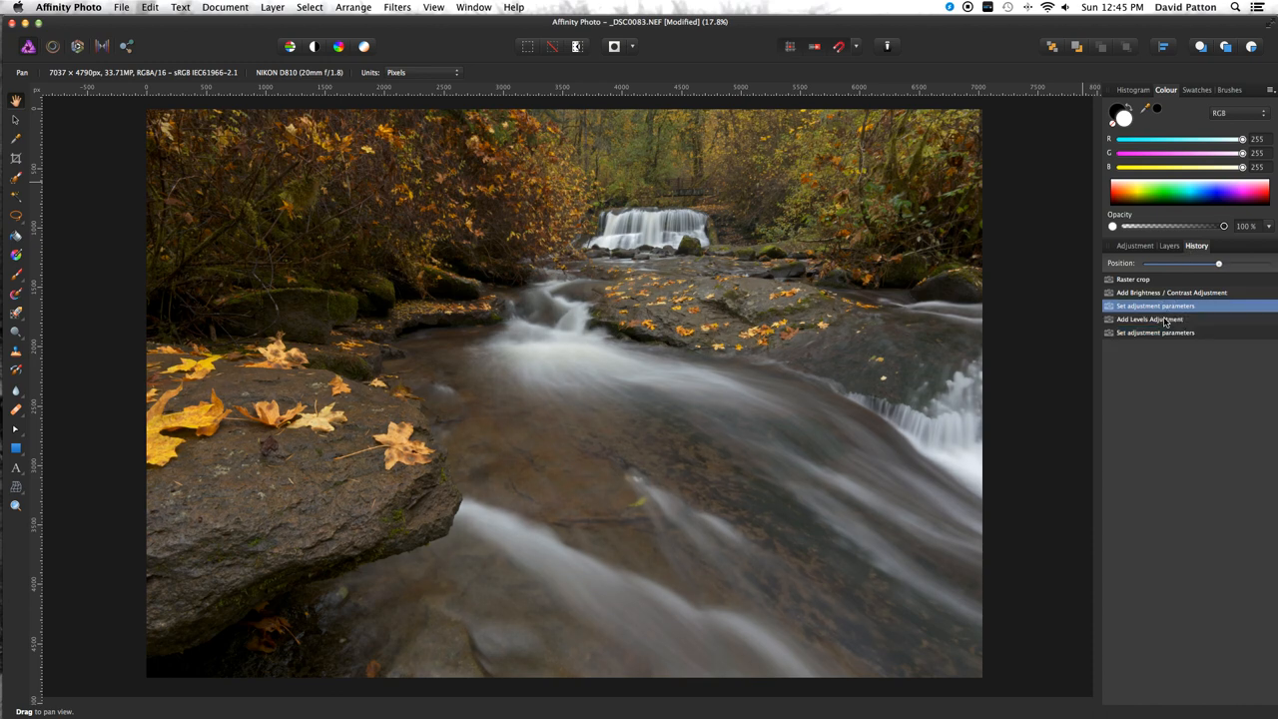
{"action": "left_click", "coordinate": [1155, 332]}
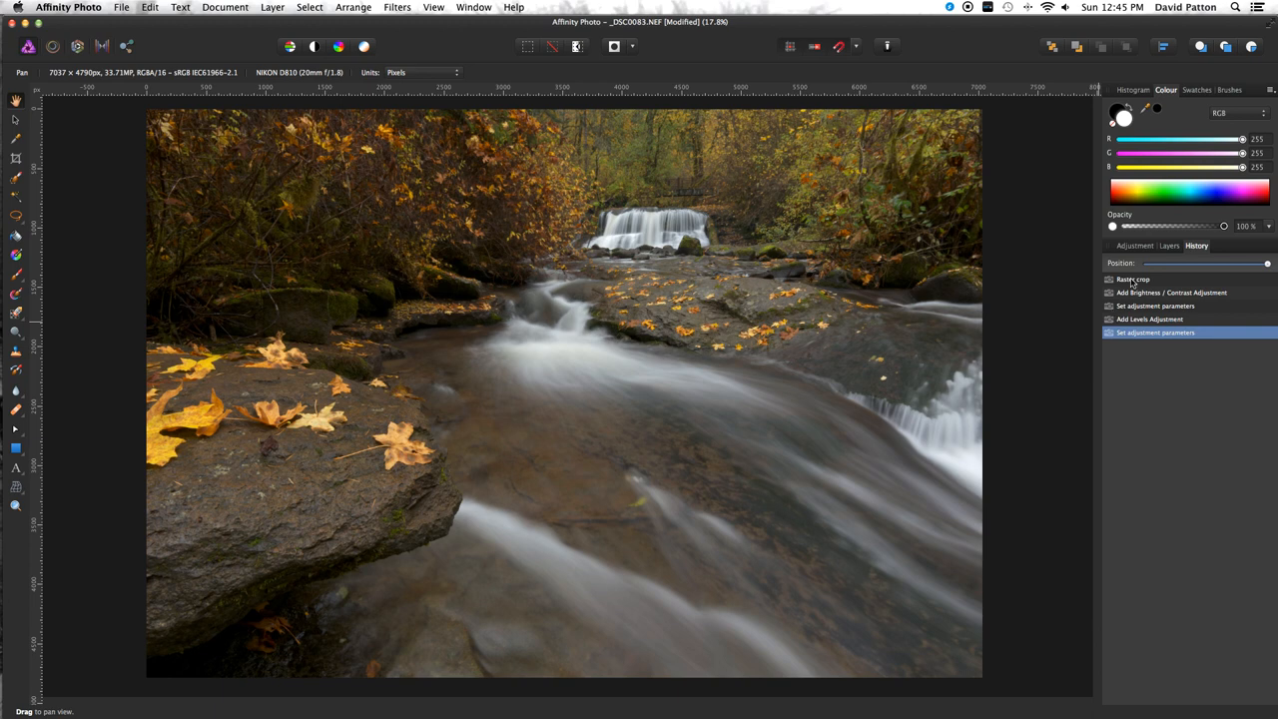
{"action": "left_click", "coordinate": [1135, 246]}
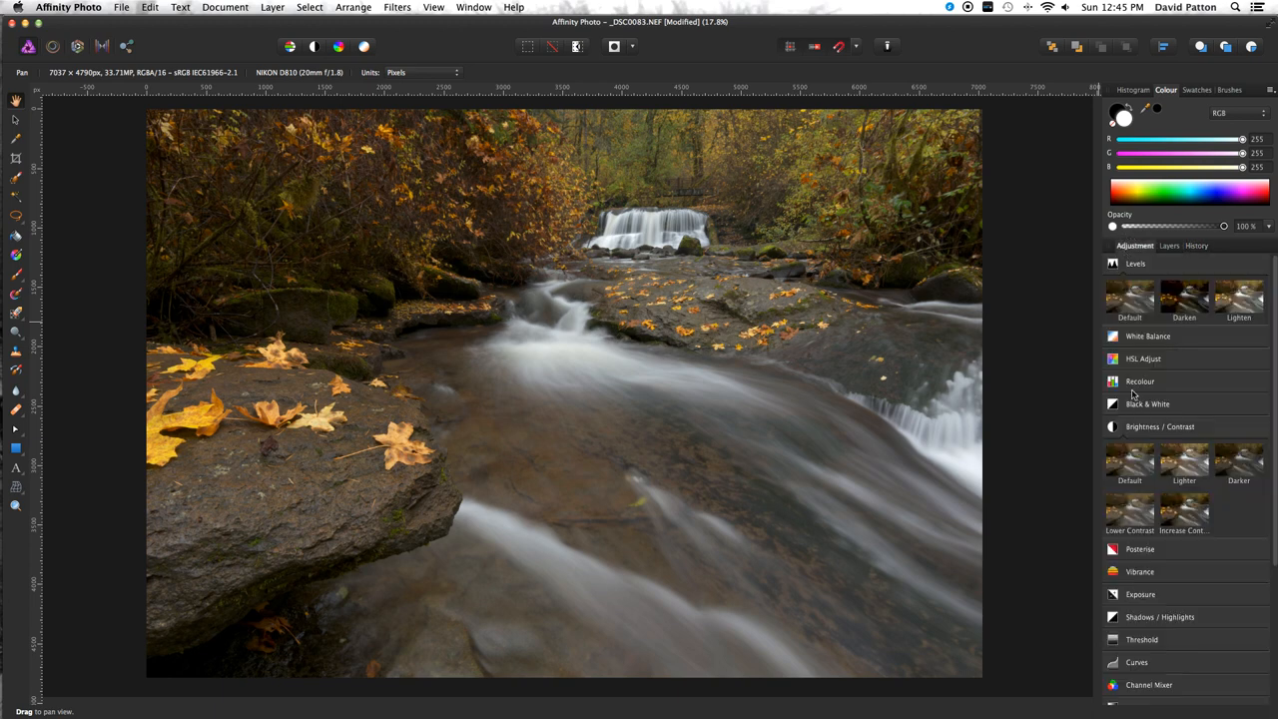
Add an adjustment raising the photo's vibrance to about 7%
{"action": "left_click", "coordinate": [1143, 358]}
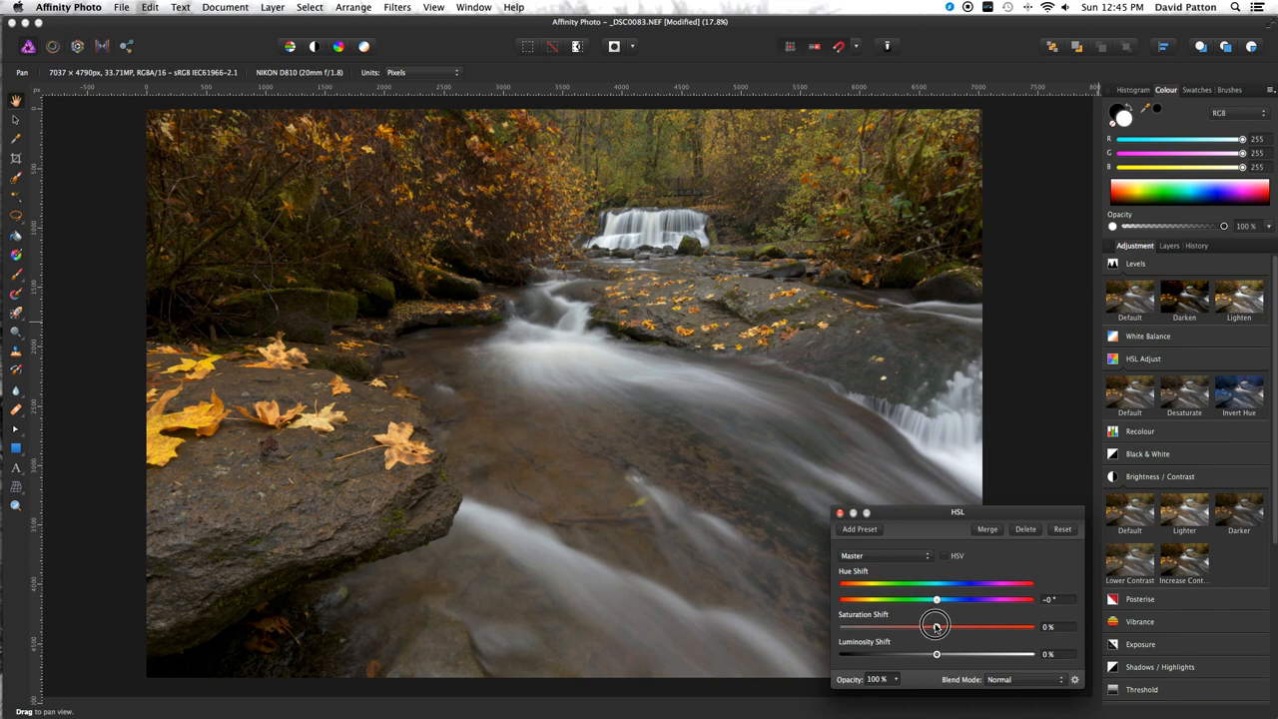
{"action": "left_click_drag", "start_coordinate": [936, 626], "coordinate": [946, 626]}
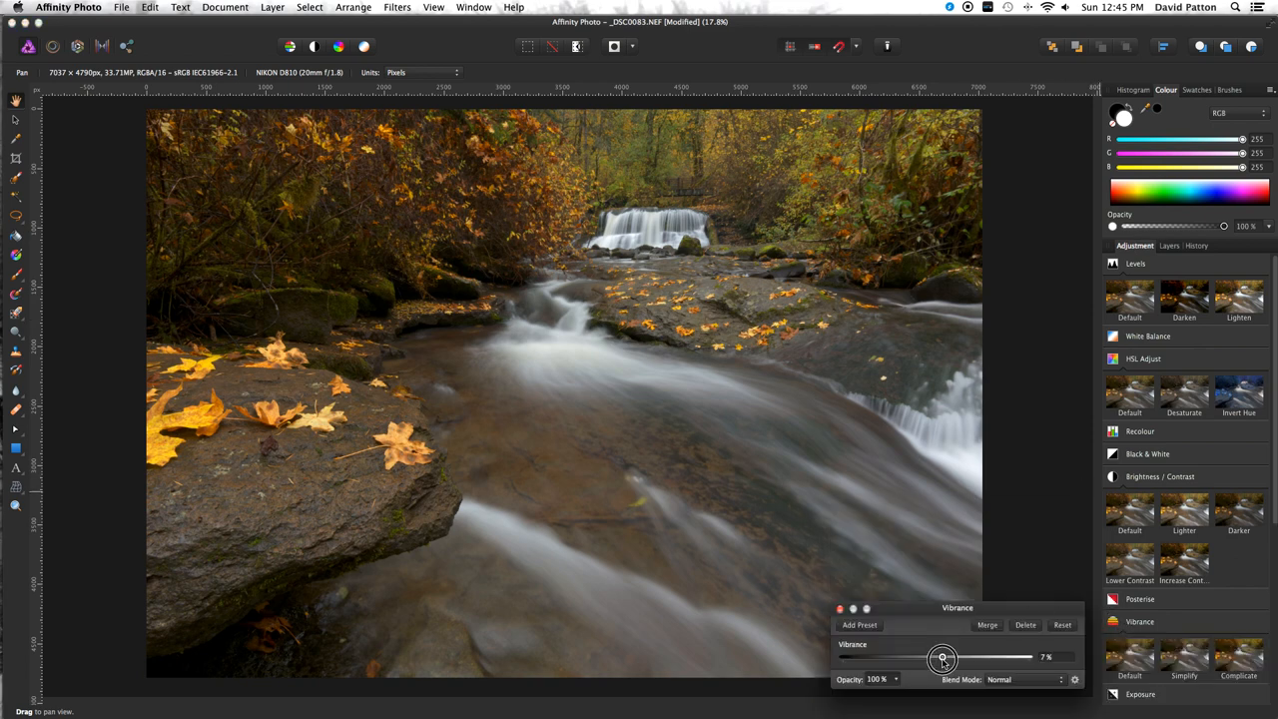
{"action": "left_click_drag", "start_coordinate": [942, 657], "coordinate": [943, 657]}
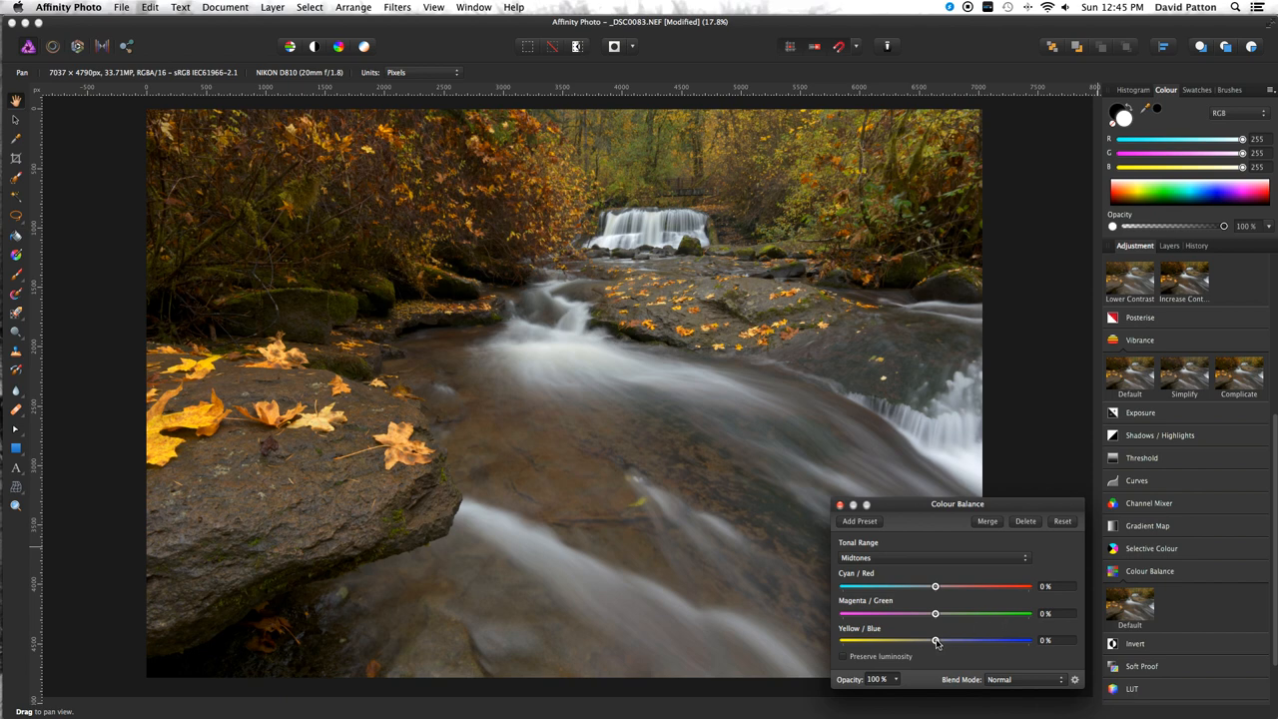
Shift the Colour Balance midtones 7% toward blue
{"action": "left_click_drag", "start_coordinate": [936, 640], "coordinate": [940, 640]}
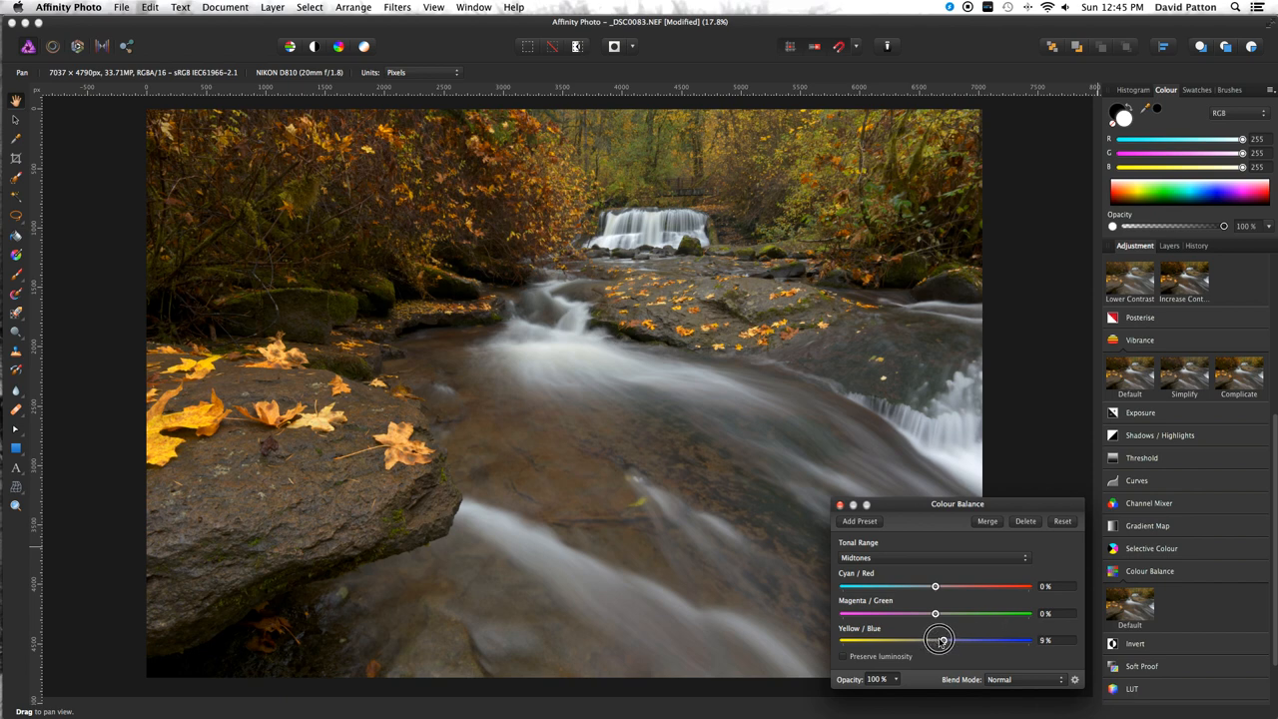
{"action": "left_click_drag", "start_coordinate": [938, 638], "coordinate": [943, 639]}
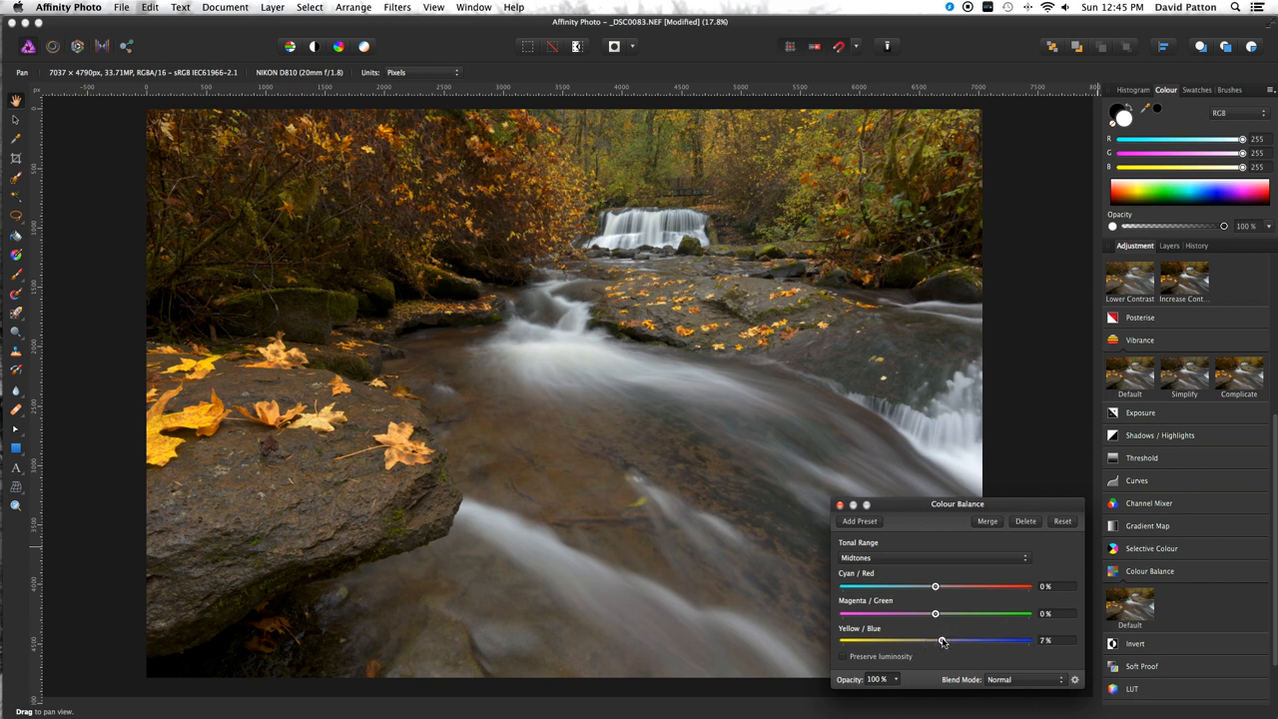
{"action": "left_click", "coordinate": [839, 504]}
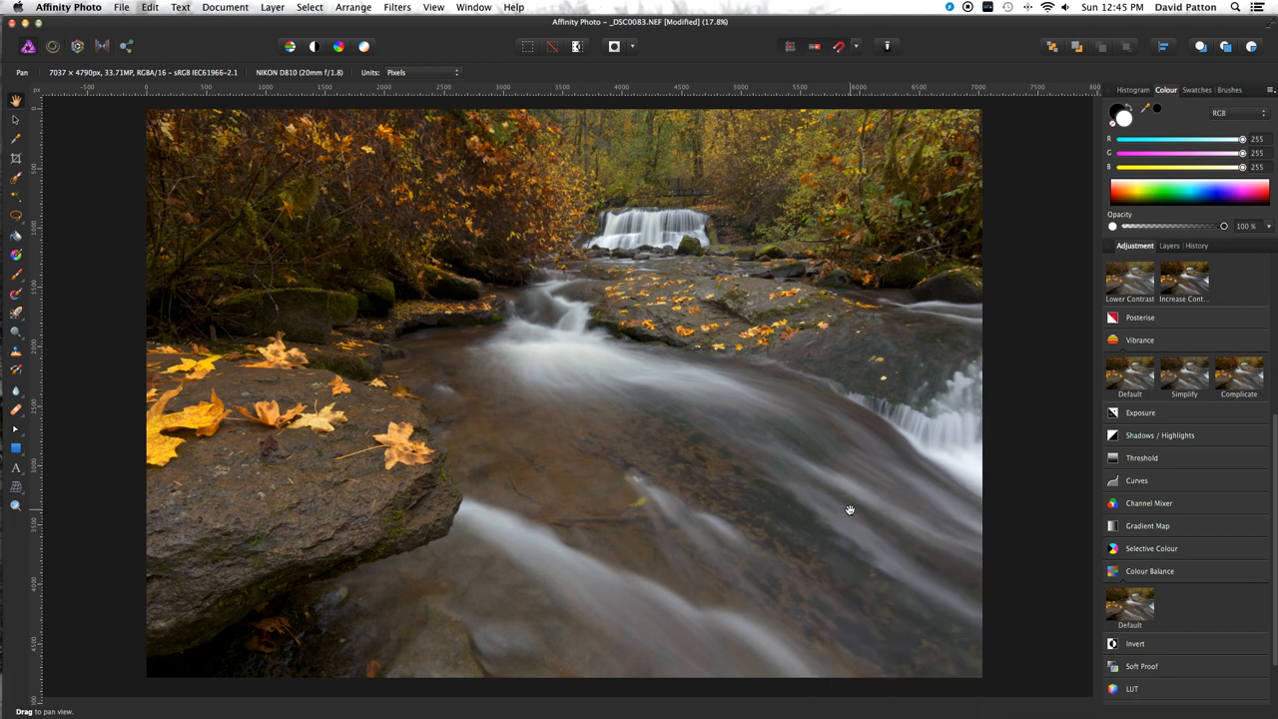
{"action": "mouse_move", "coordinate": [837, 510]}
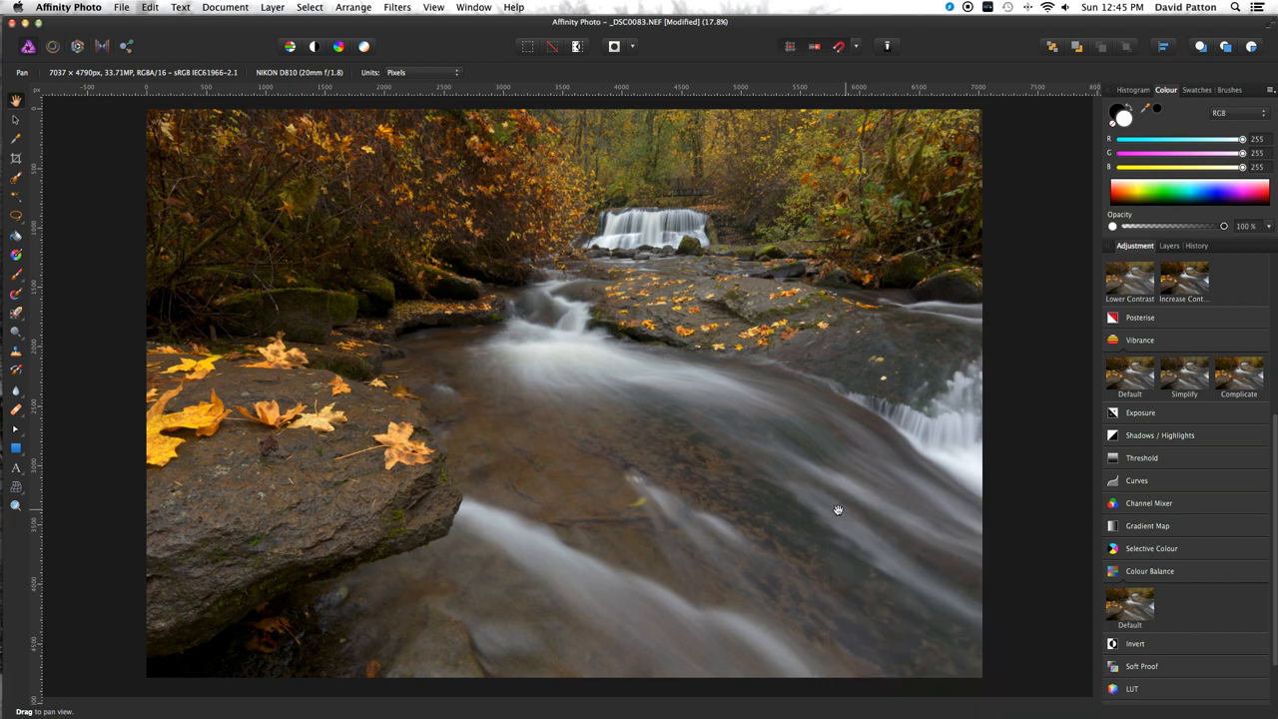
Target the Background layer and choose the Dodge Brush set to Highlights
{"action": "left_click", "coordinate": [1169, 245]}
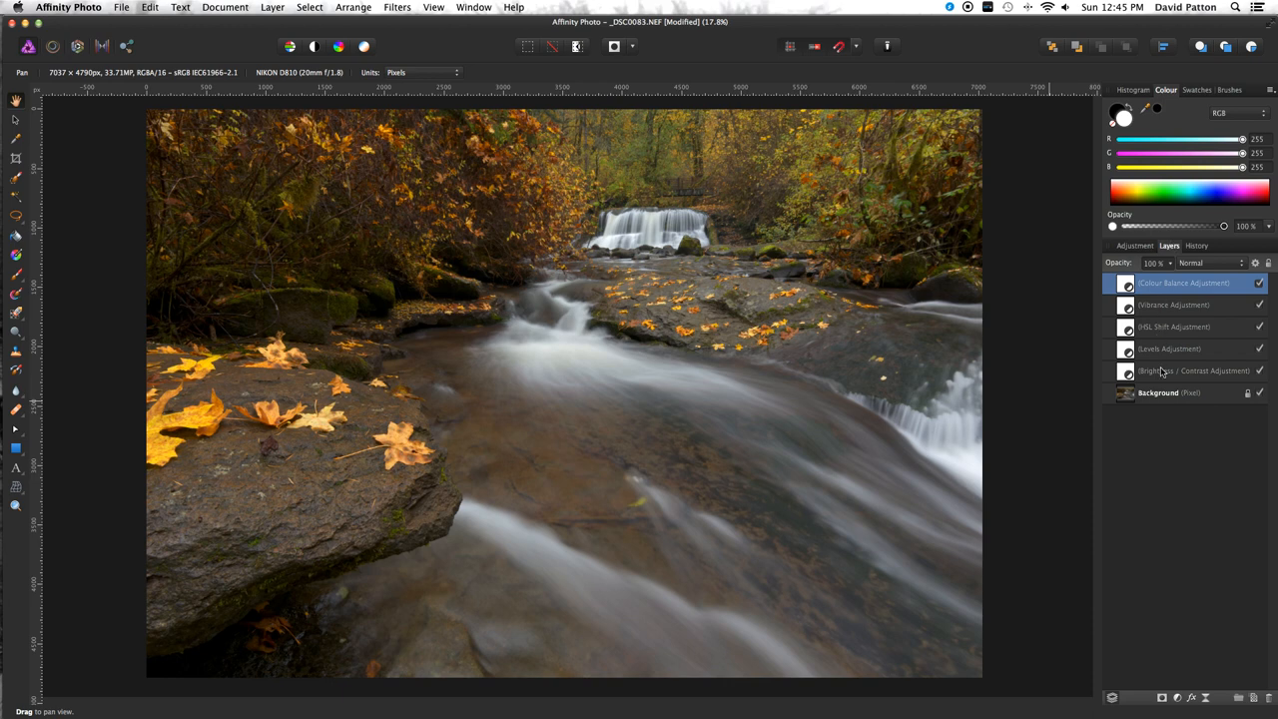
{"action": "left_click", "coordinate": [1158, 392]}
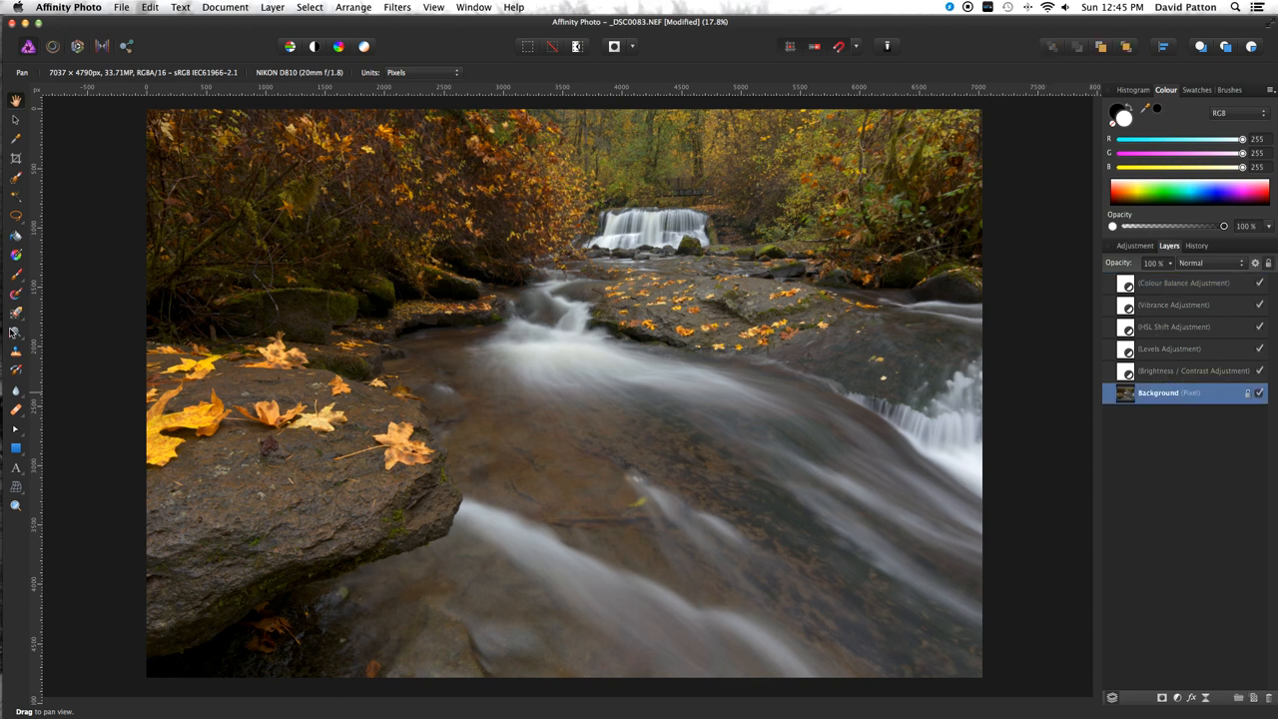
{"action": "left_click", "coordinate": [16, 331]}
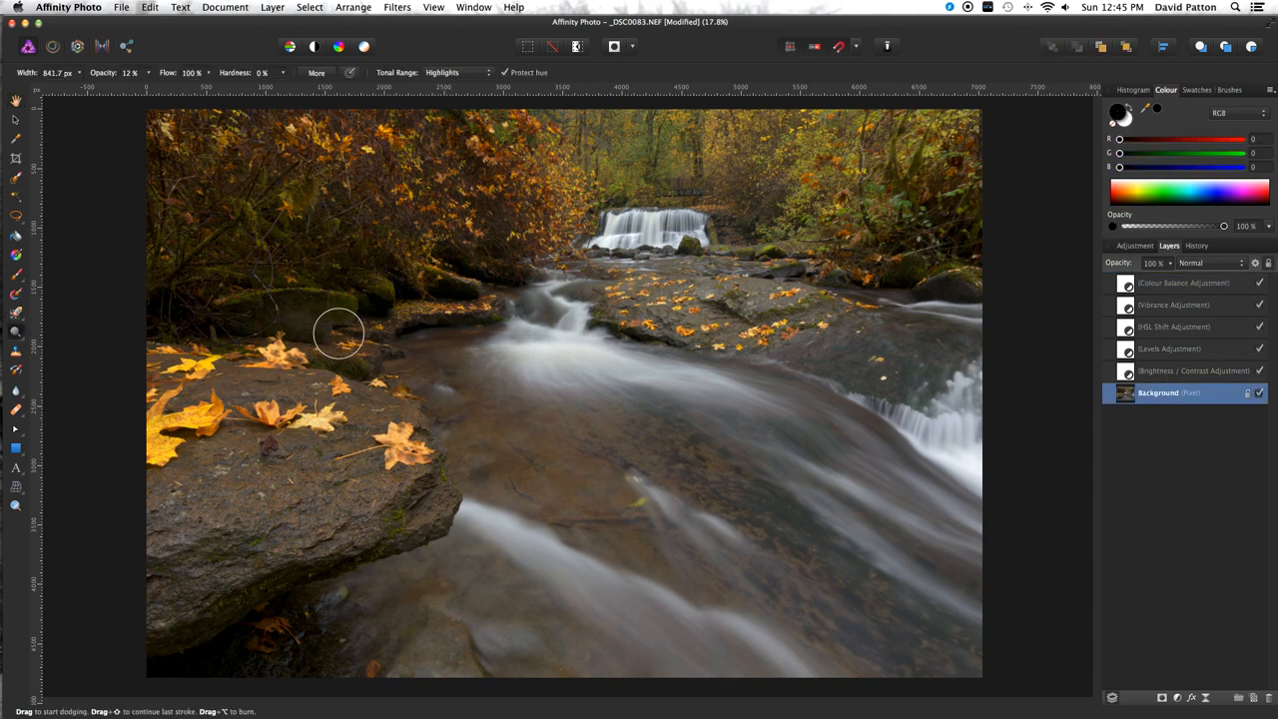
{"action": "mouse_move", "coordinate": [366, 342]}
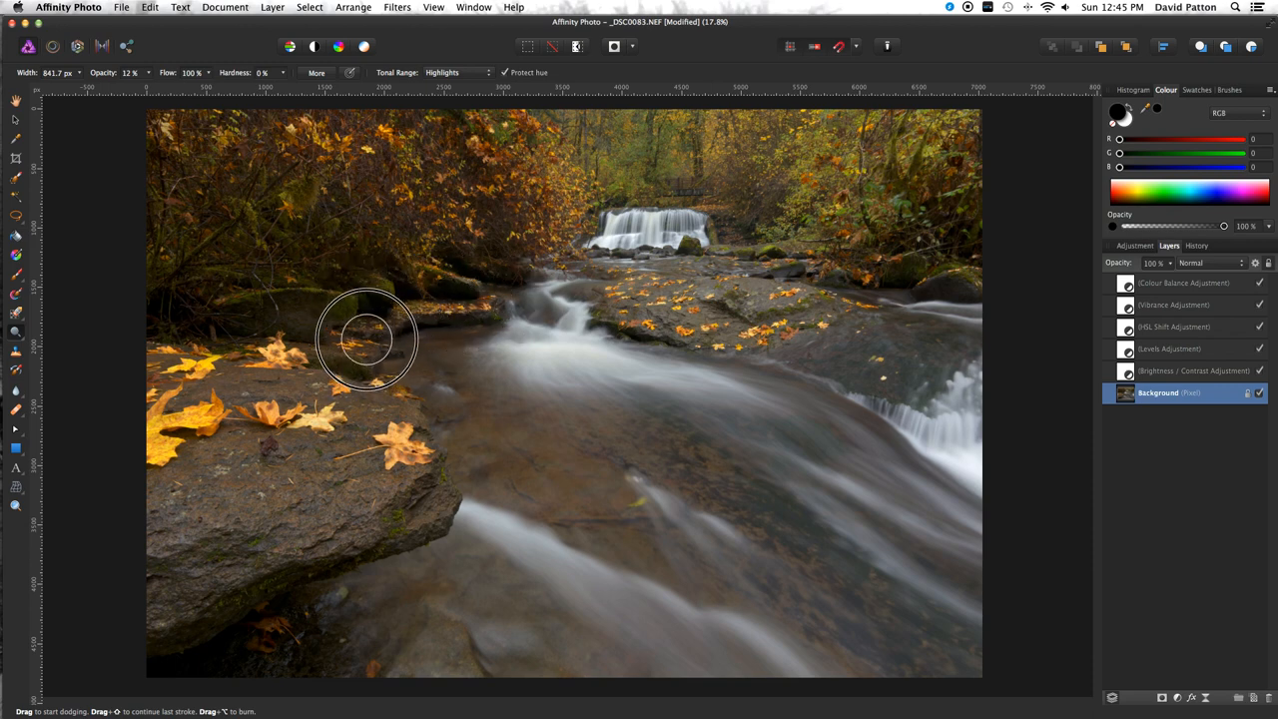
{"action": "mouse_move", "coordinate": [387, 301]}
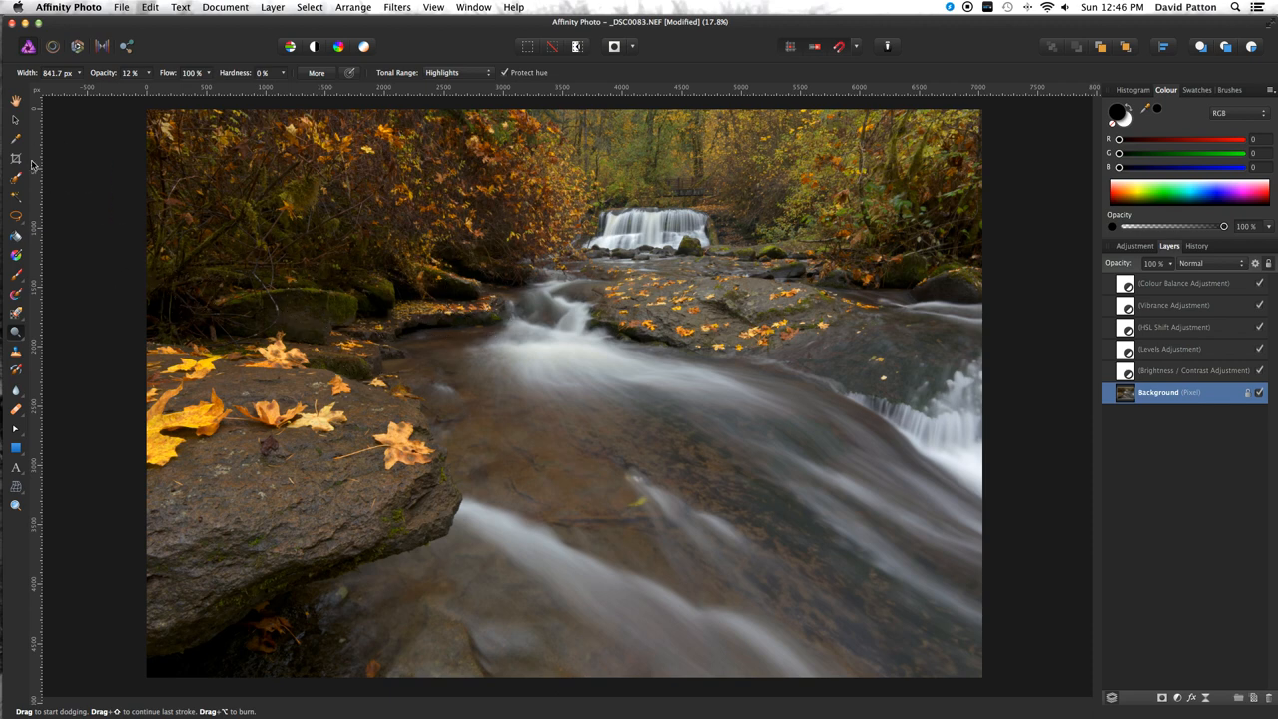
{"action": "mouse_move", "coordinate": [45, 124]}
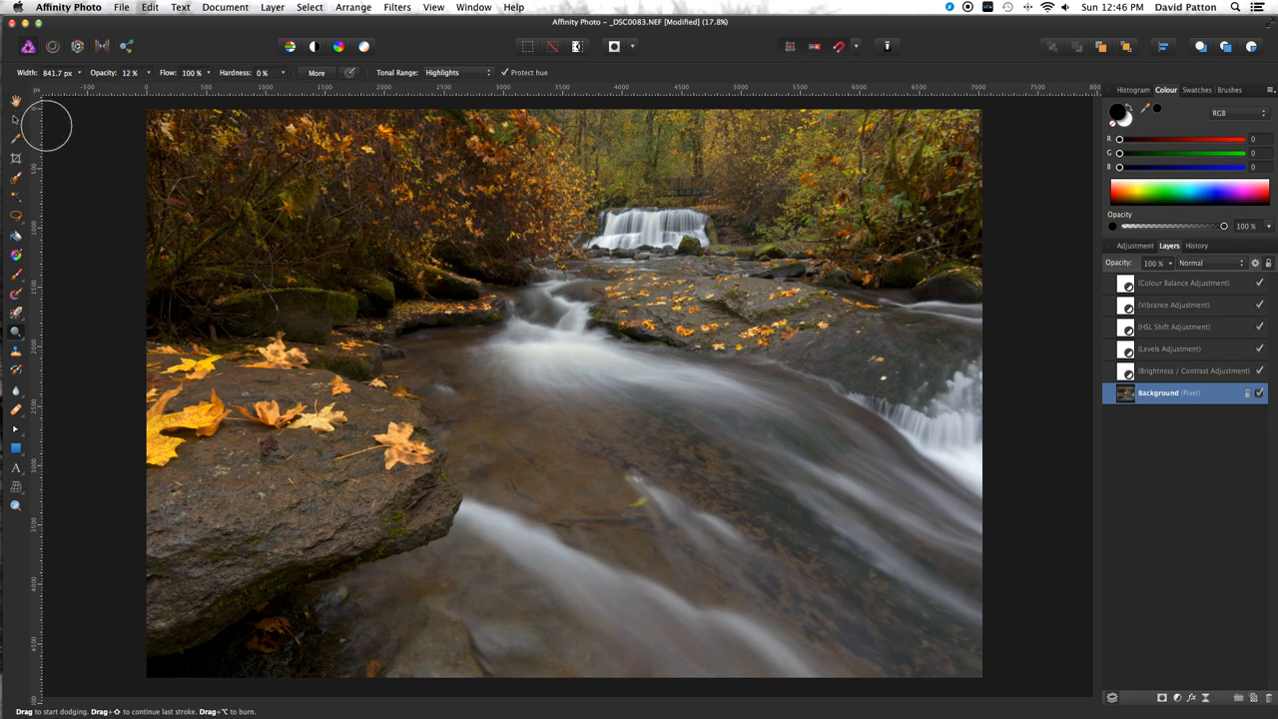
Switch to the Burn Brush for shadows to darken the photo's corners and edges
{"action": "left_click", "coordinate": [16, 332]}
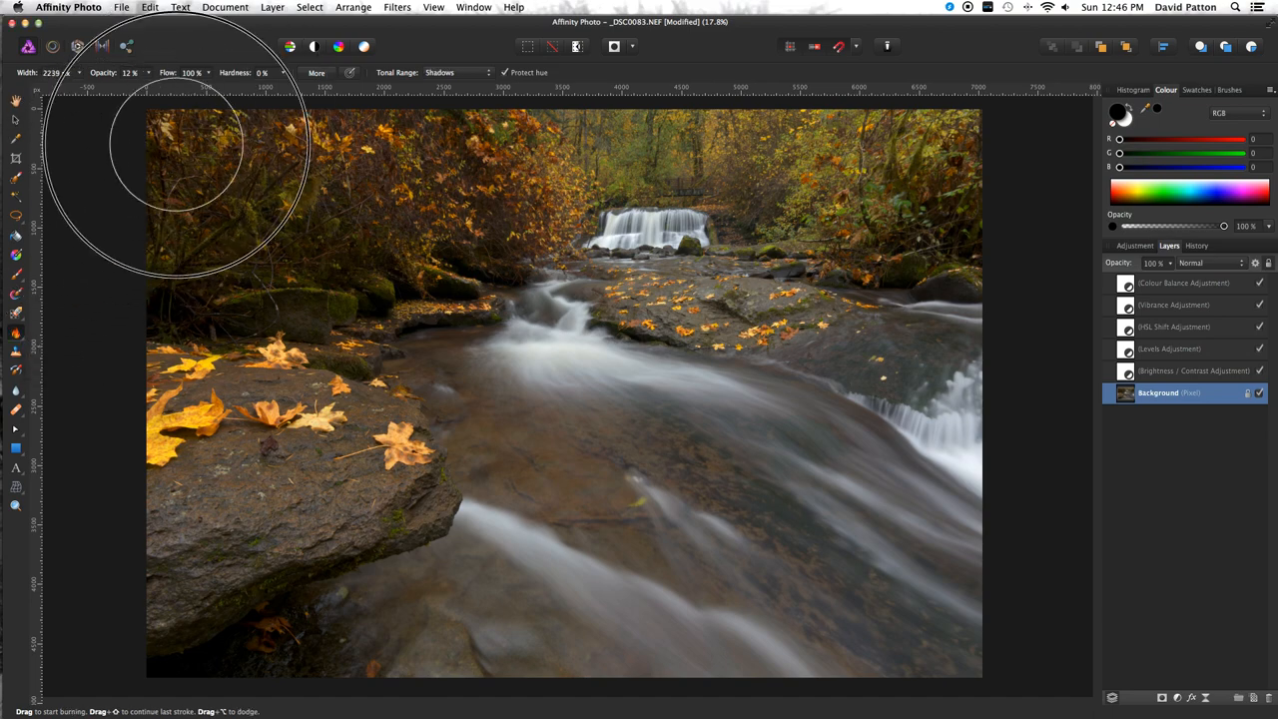
{"action": "mouse_move", "coordinate": [973, 614]}
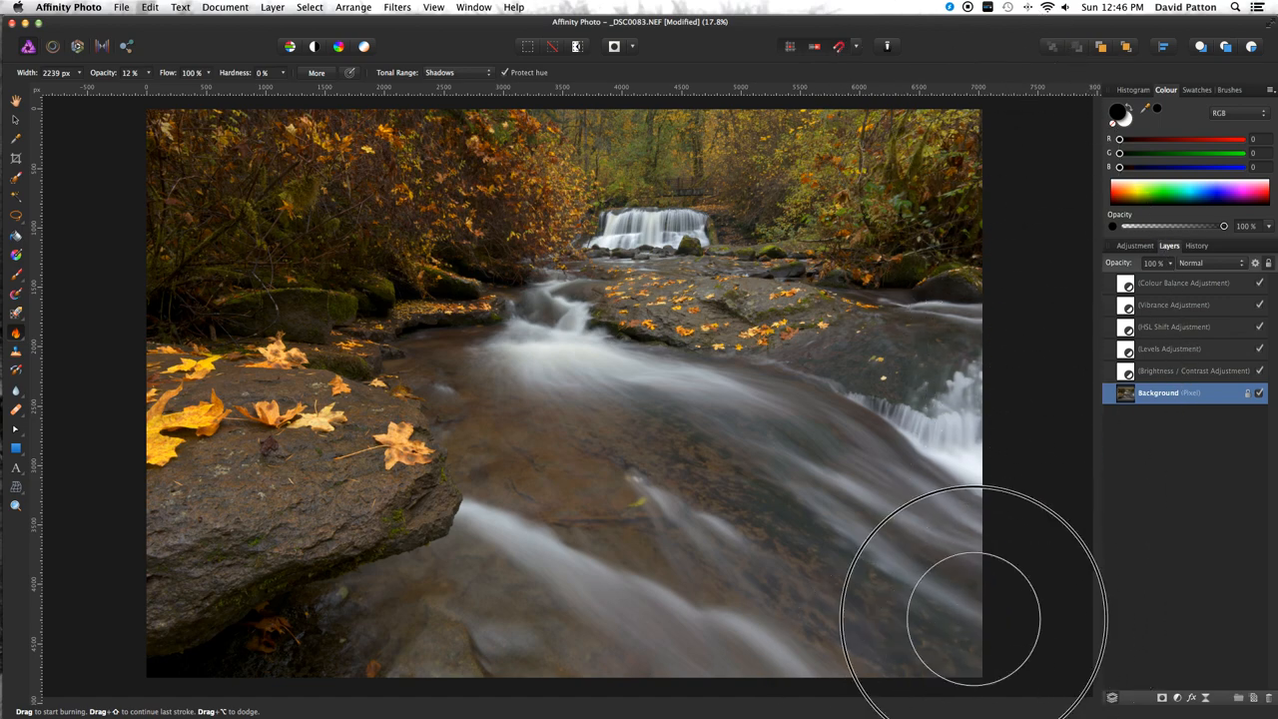
{"action": "mouse_move", "coordinate": [953, 639]}
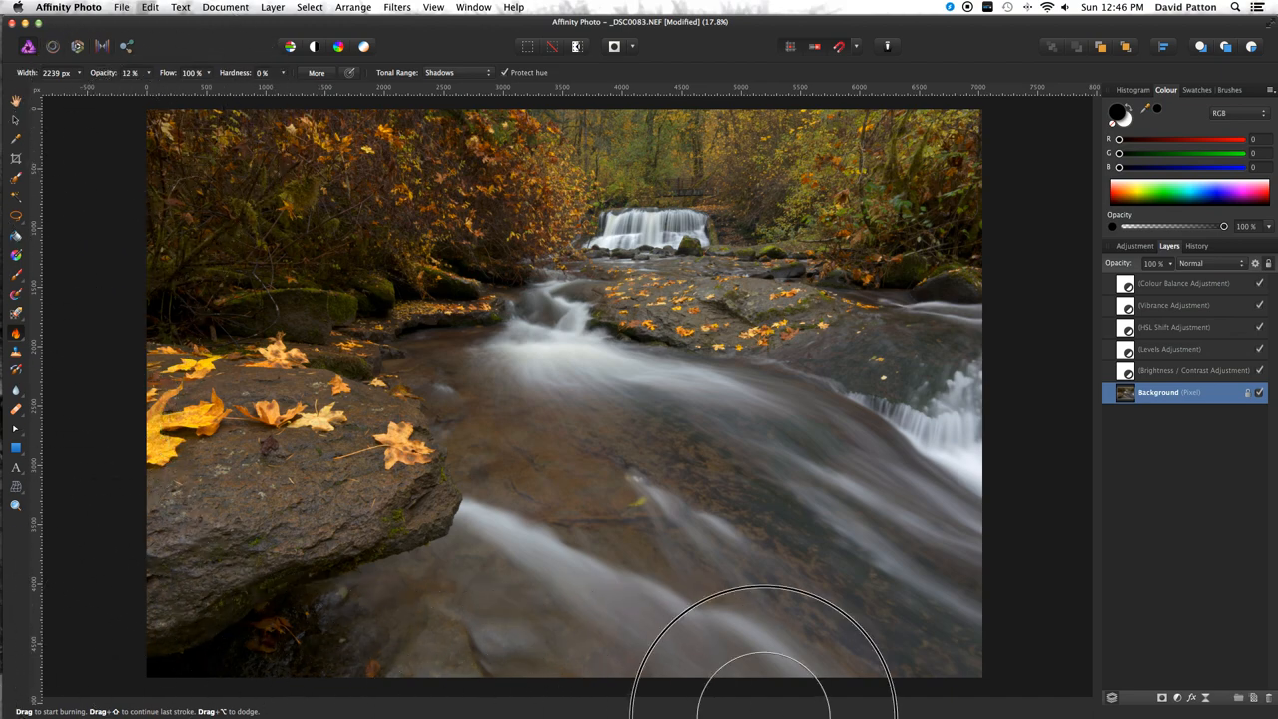
{"action": "mouse_move", "coordinate": [384, 115]}
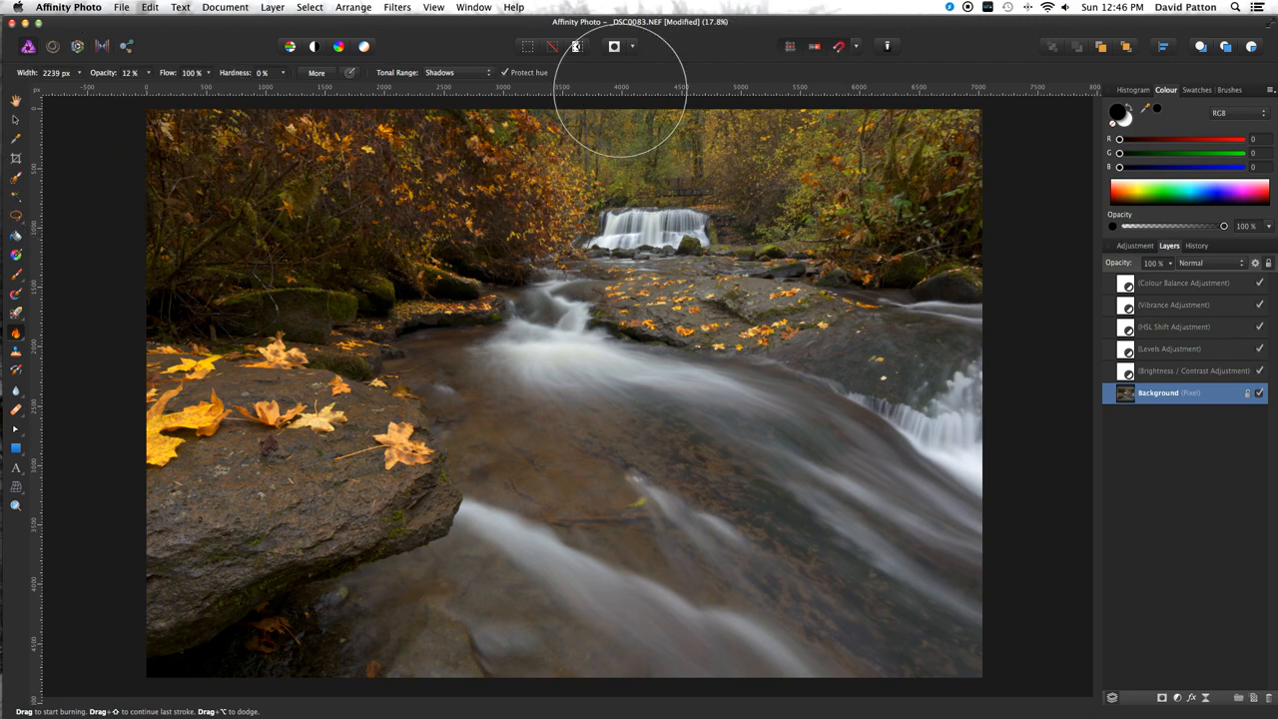
{"action": "left_click", "coordinate": [1135, 246]}
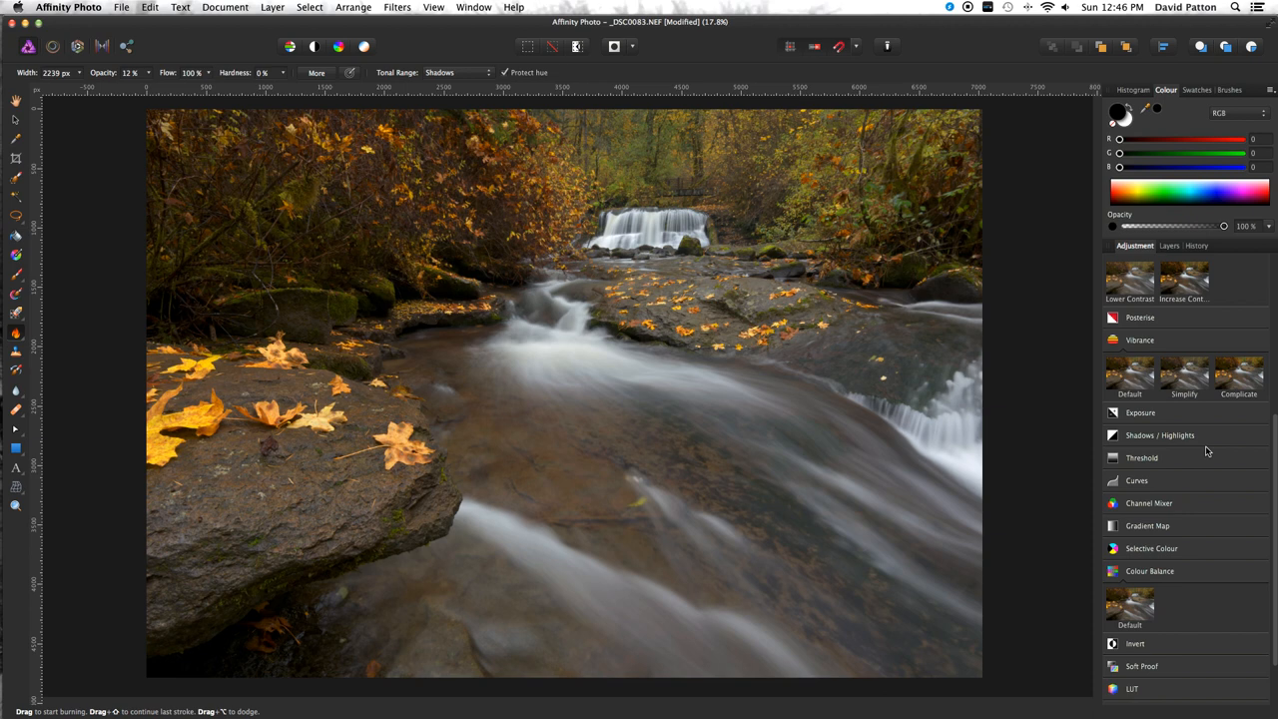
{"action": "mouse_move", "coordinate": [580, 321]}
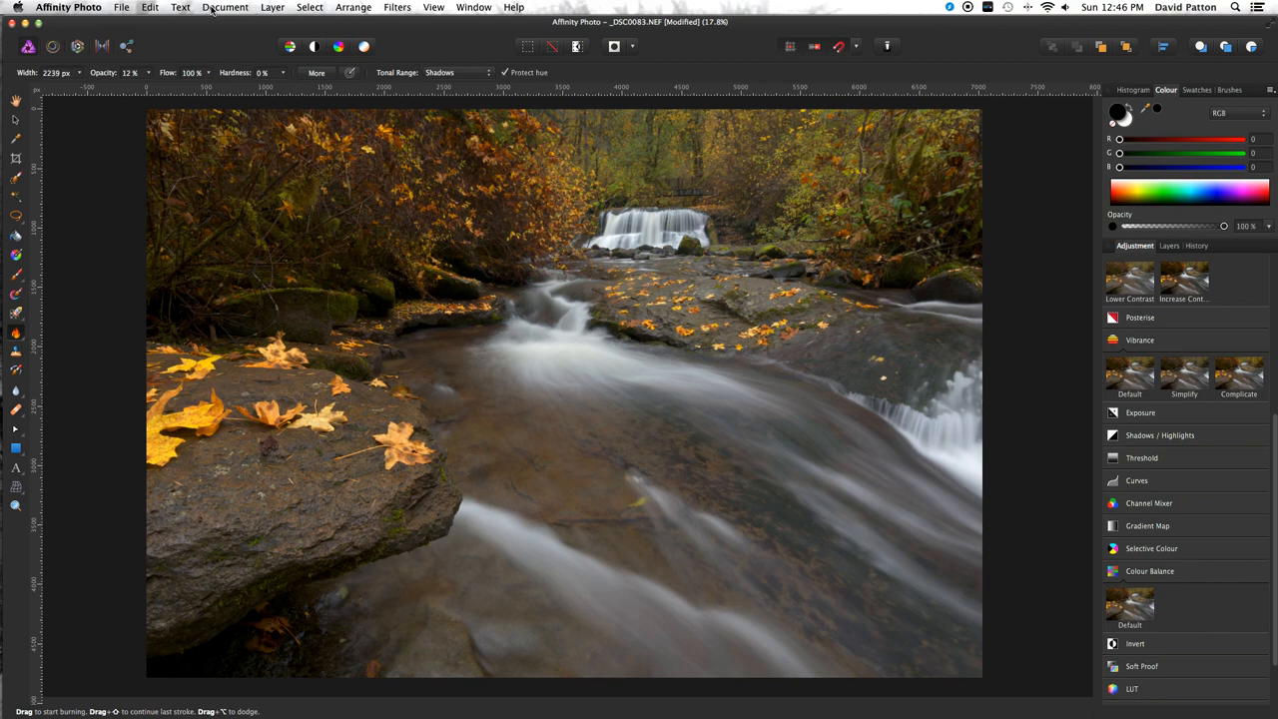
{"action": "mouse_move", "coordinate": [239, 280]}
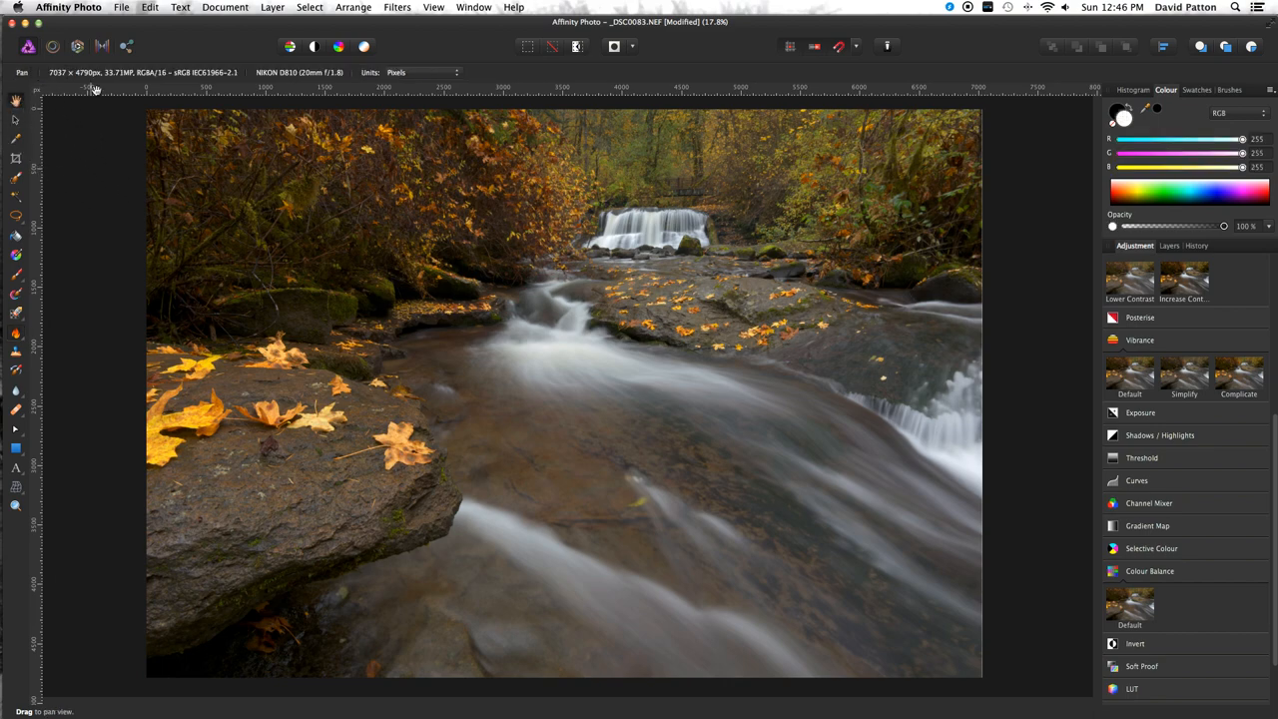
Resize the canvas in inches to 23.857 × 16.367, anchored at the centre
{"action": "left_click", "coordinate": [224, 7]}
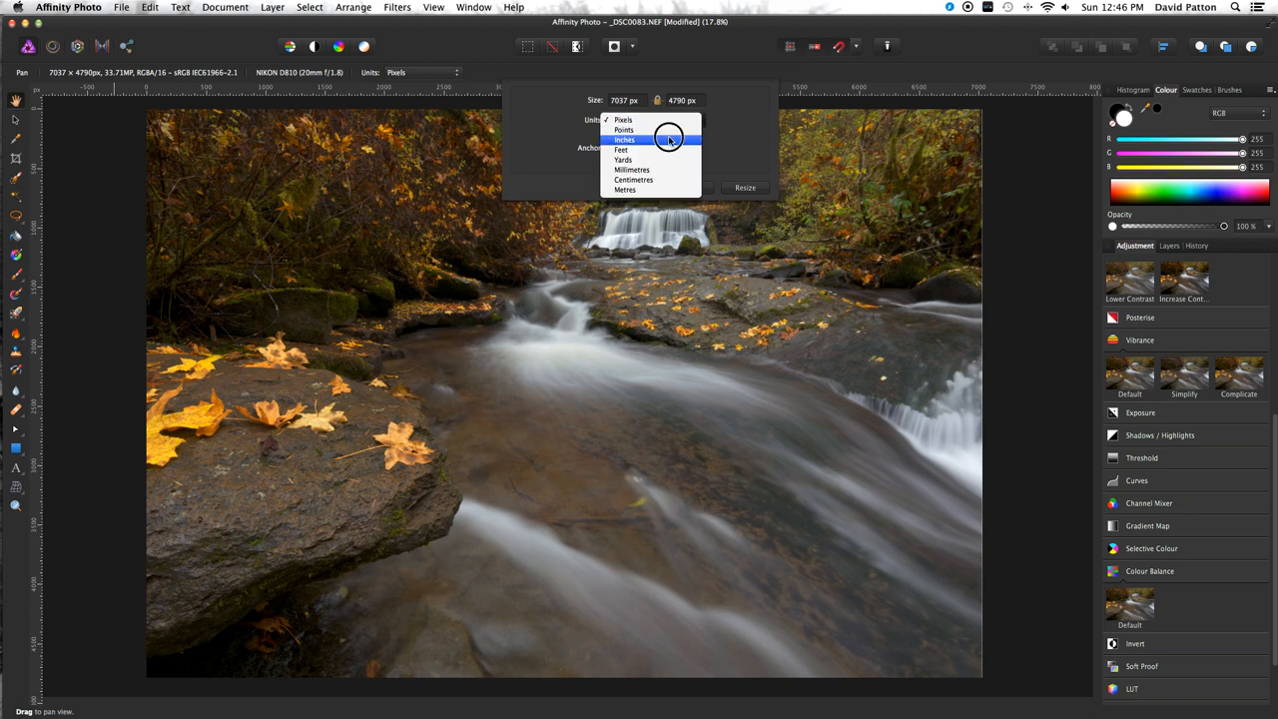
{"action": "left_click", "coordinate": [625, 140]}
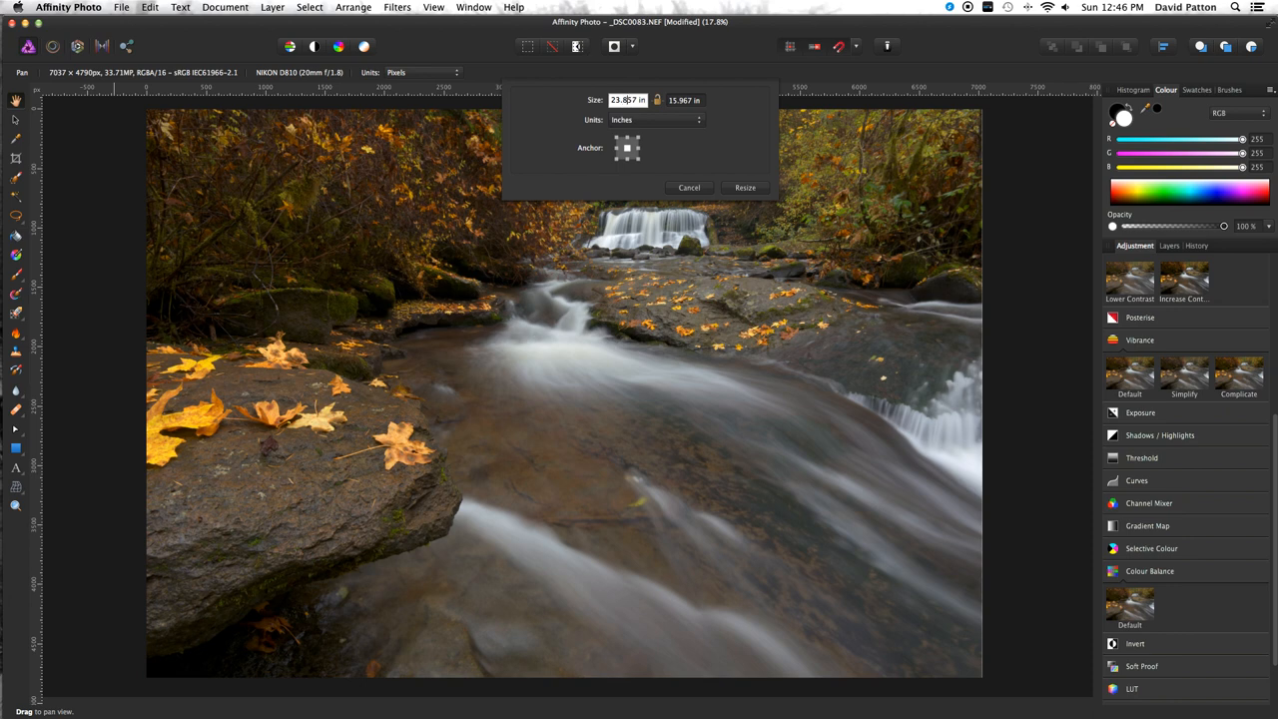
{"action": "left_click", "coordinate": [685, 100]}
{"action": "type", "text": "16.367"}
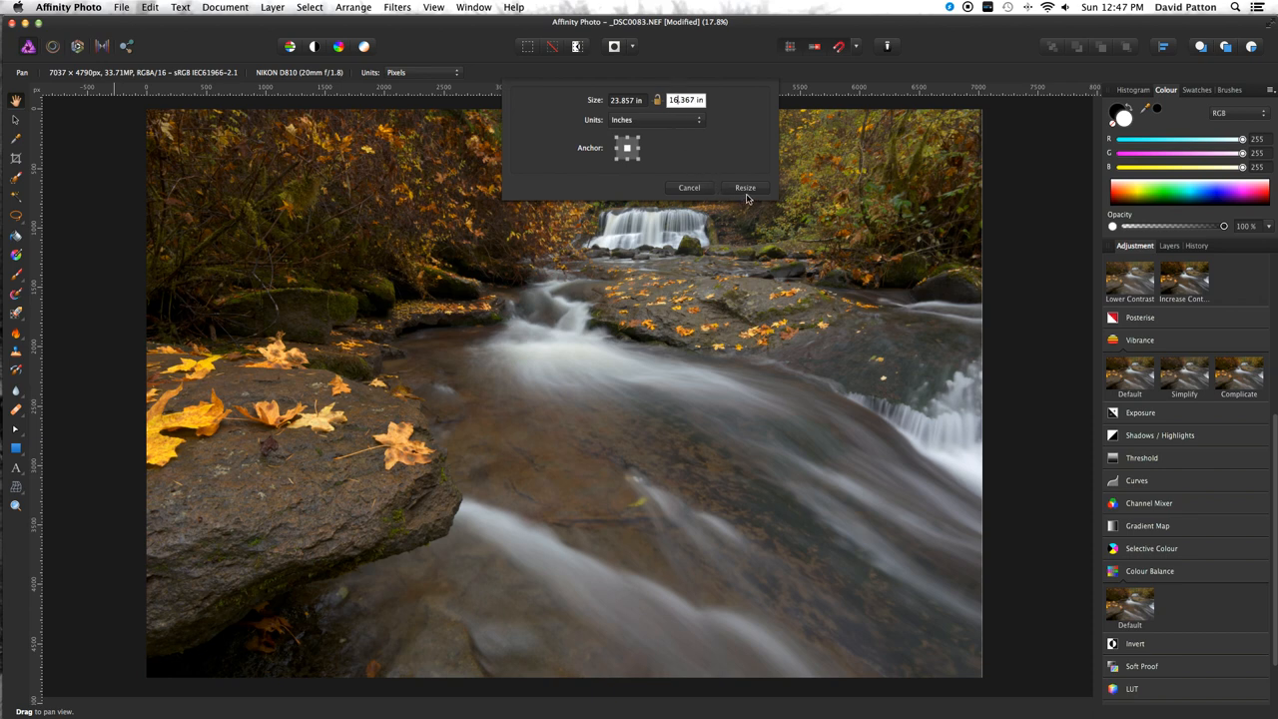
{"action": "left_click", "coordinate": [745, 188]}
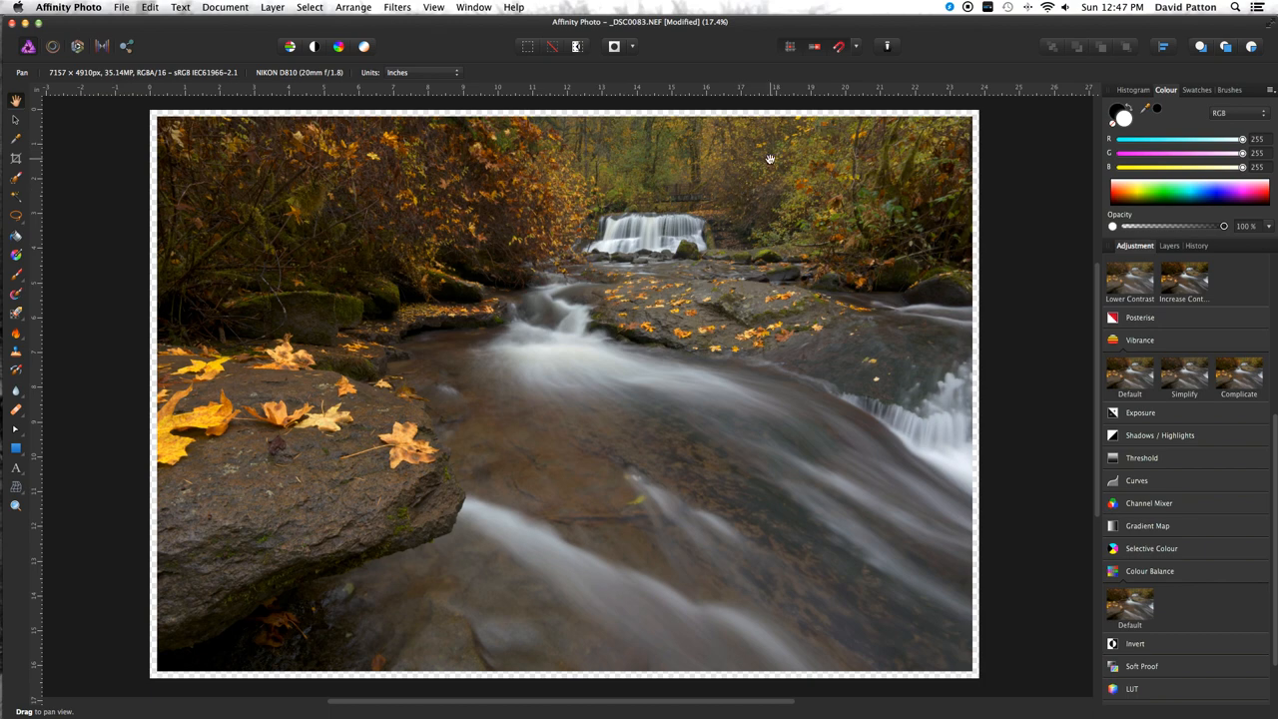
Add a white fill layer beneath the photo layer via the Layer menu
{"action": "left_click", "coordinate": [271, 7]}
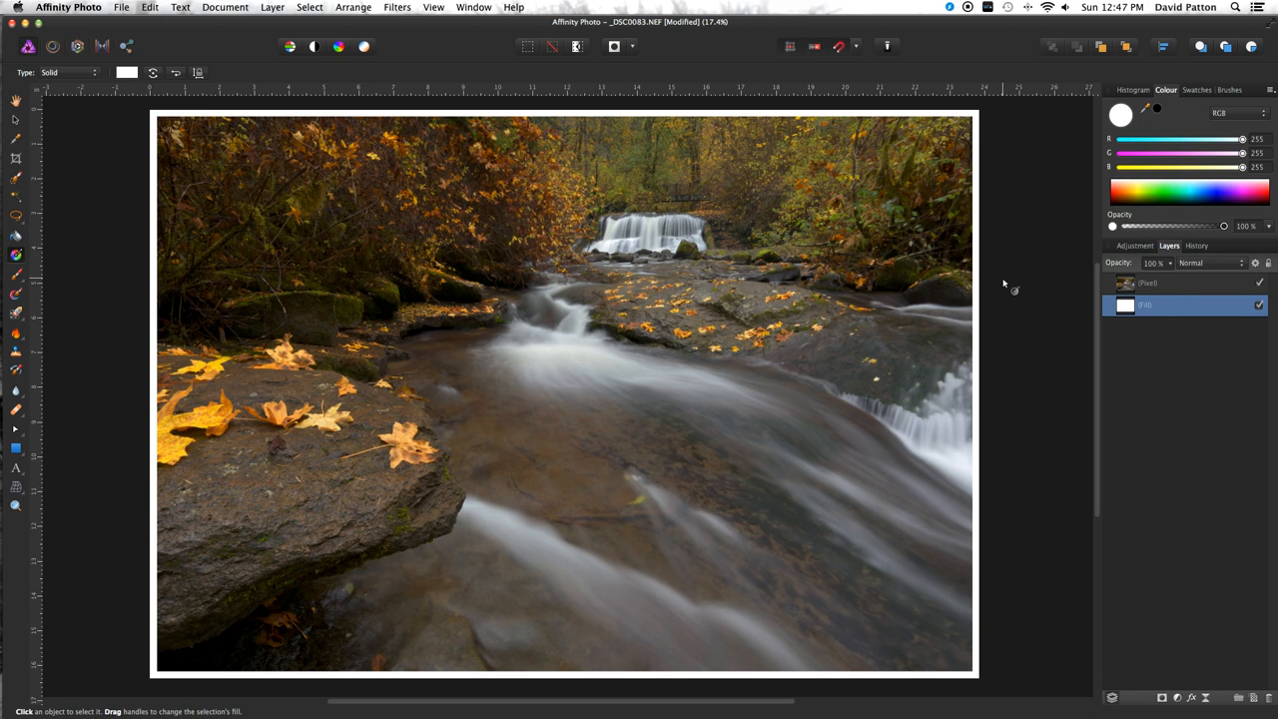
{"action": "mouse_move", "coordinate": [15, 342]}
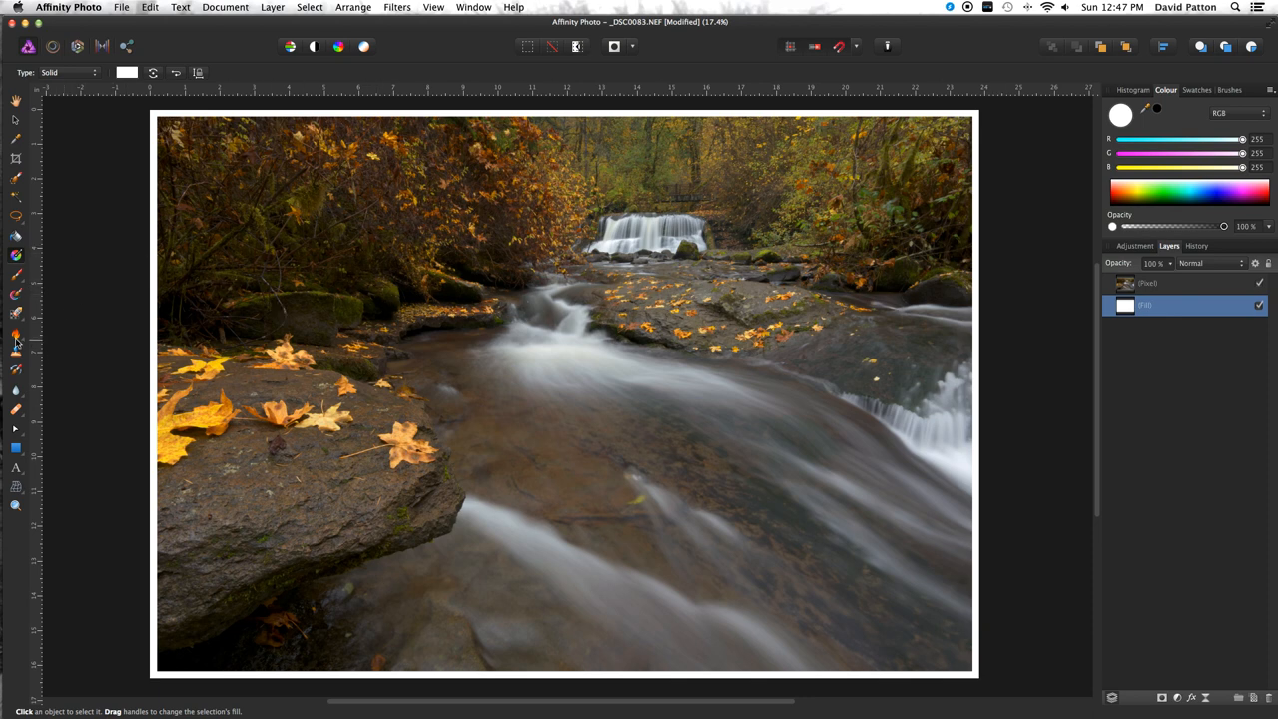
Pick the Burn Brush and target the photo's Pixel layer
{"action": "left_click", "coordinate": [16, 333]}
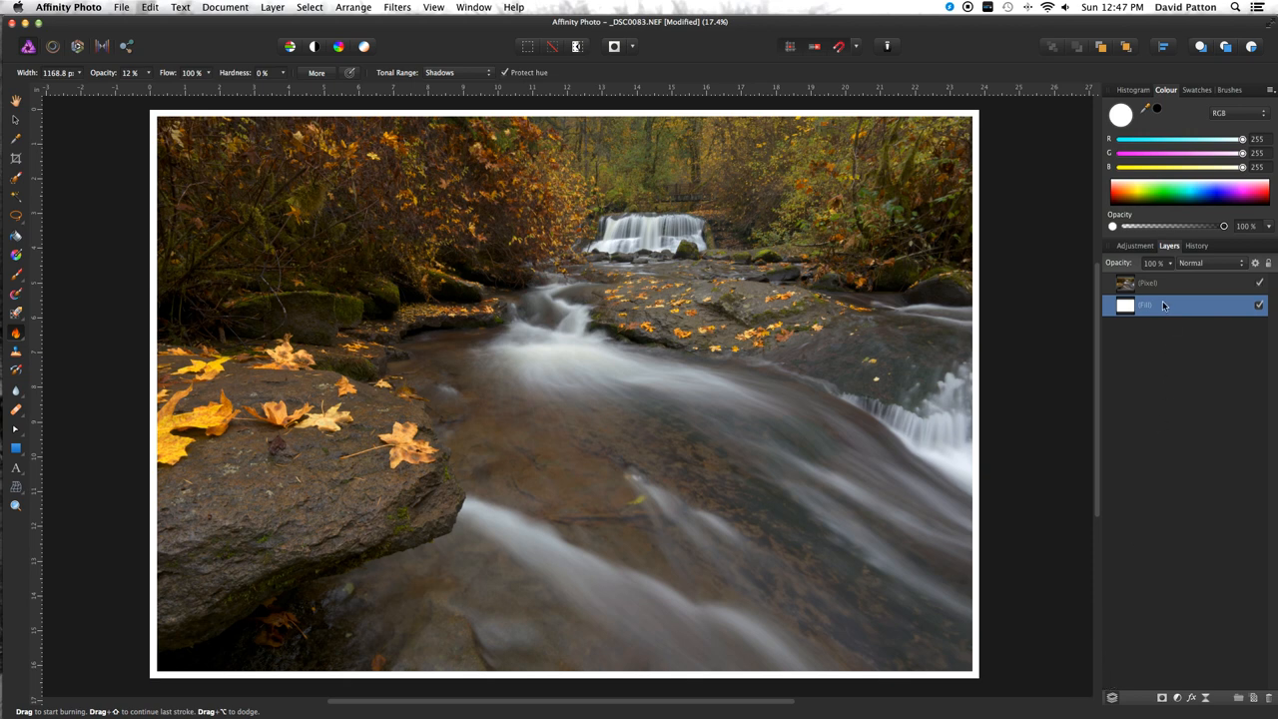
{"action": "left_click", "coordinate": [1178, 282]}
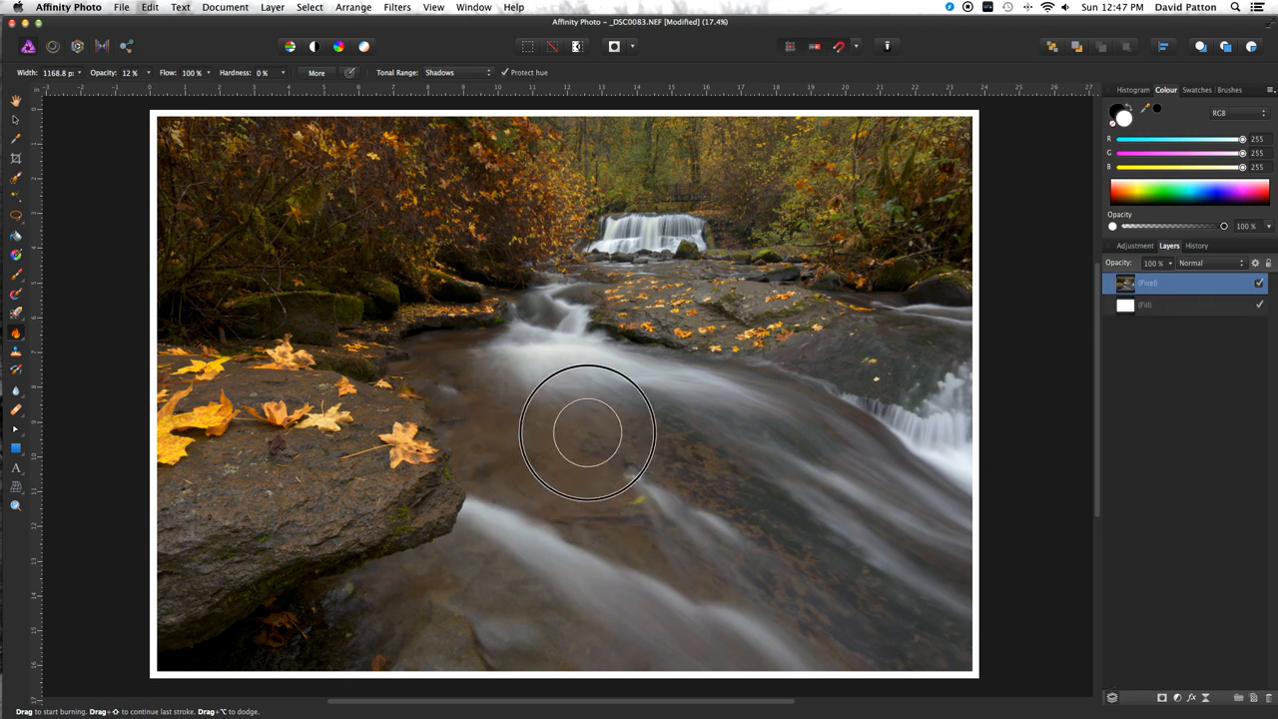